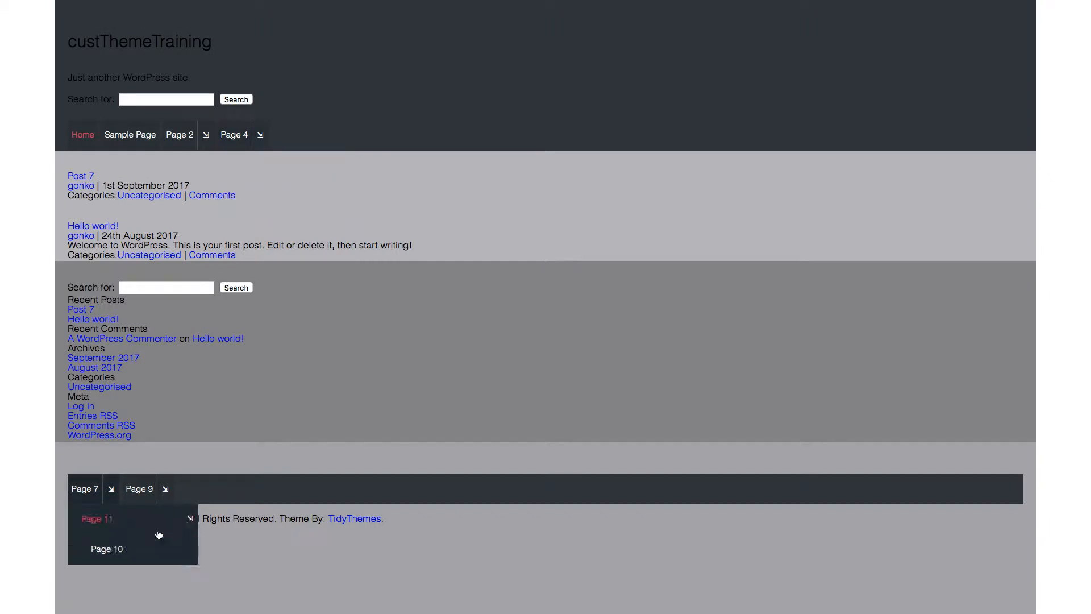
- Load Page 10 from the footer dropdown menu under Page 11
{"action": "left_click", "coordinate": [106, 548]}
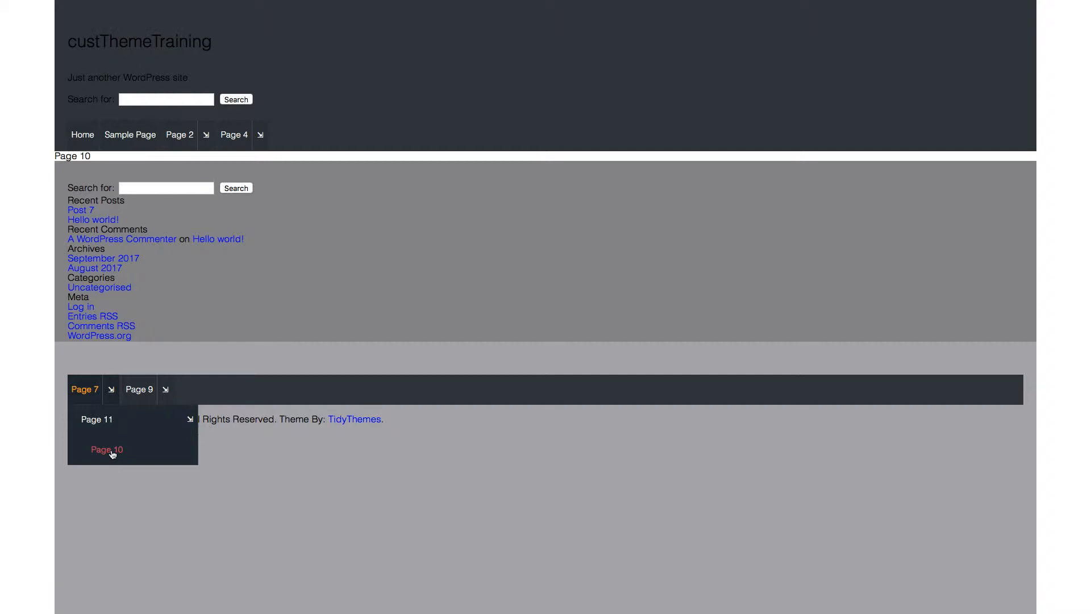
{"action": "mouse_move", "coordinate": [84, 388]}
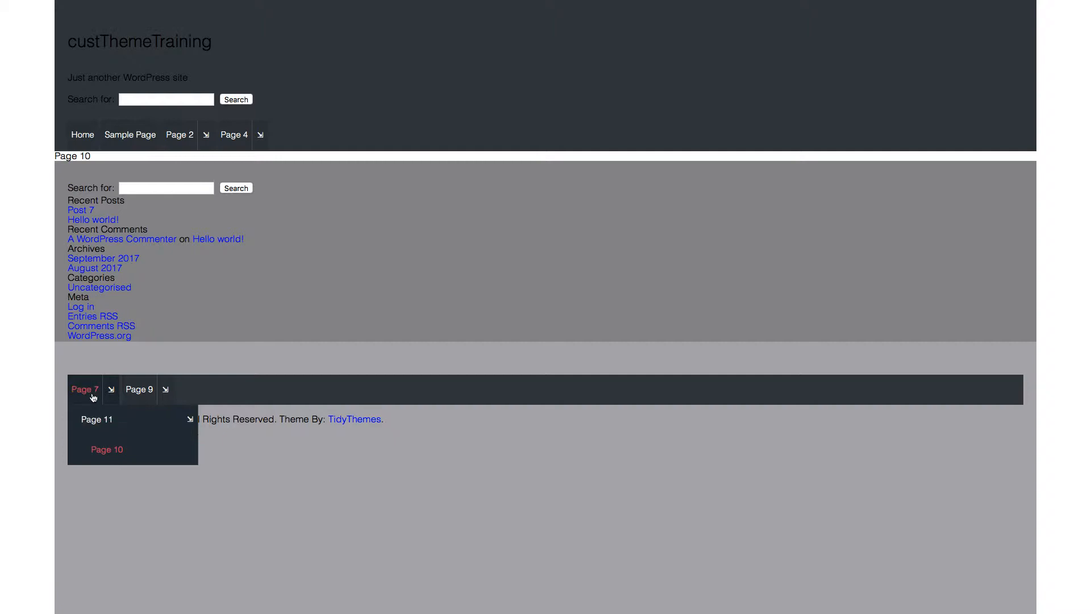
{"action": "mouse_move", "coordinate": [261, 135]}
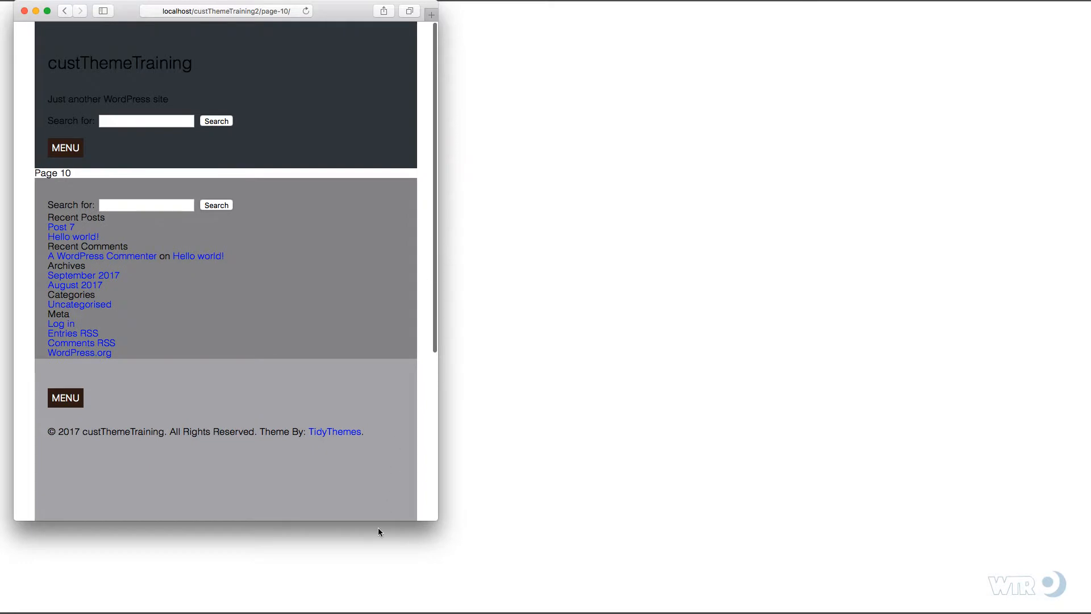
{"action": "mouse_move", "coordinate": [264, 483]}
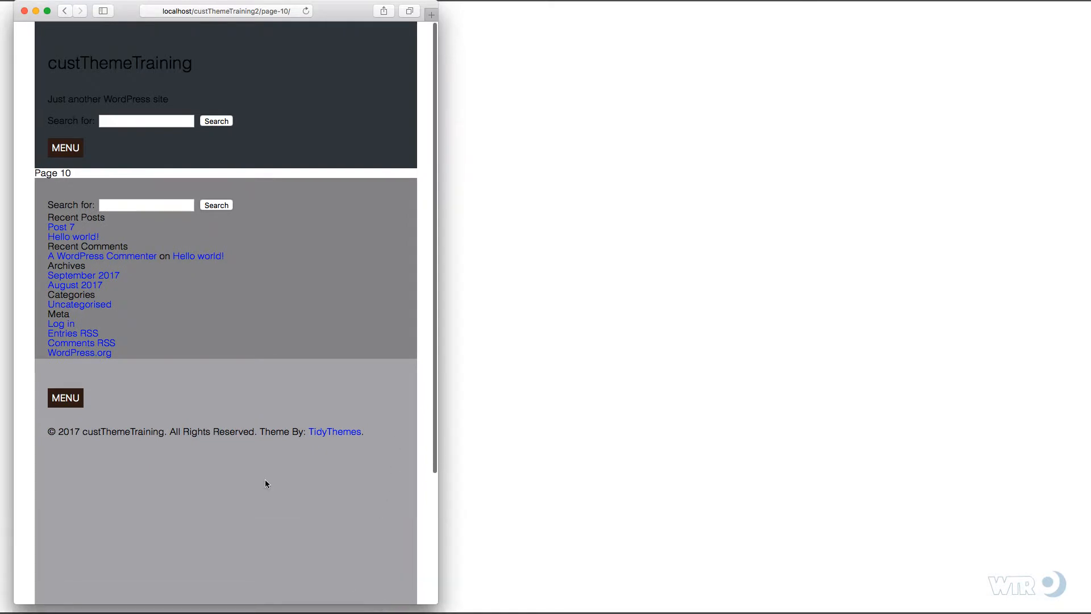
{"action": "left_click", "coordinate": [65, 147]}
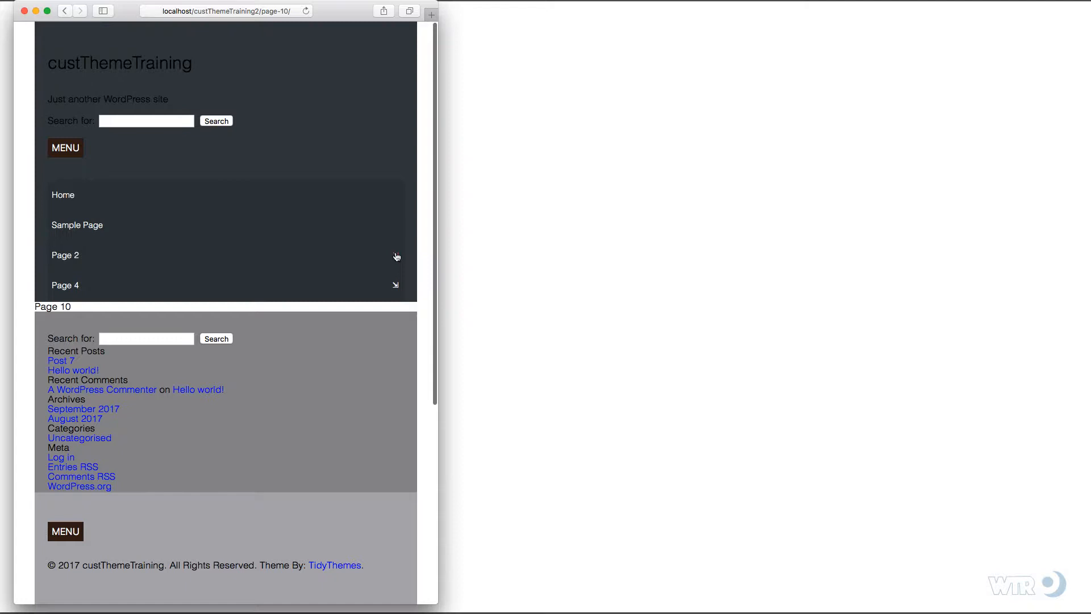
{"action": "left_click", "coordinate": [394, 255]}
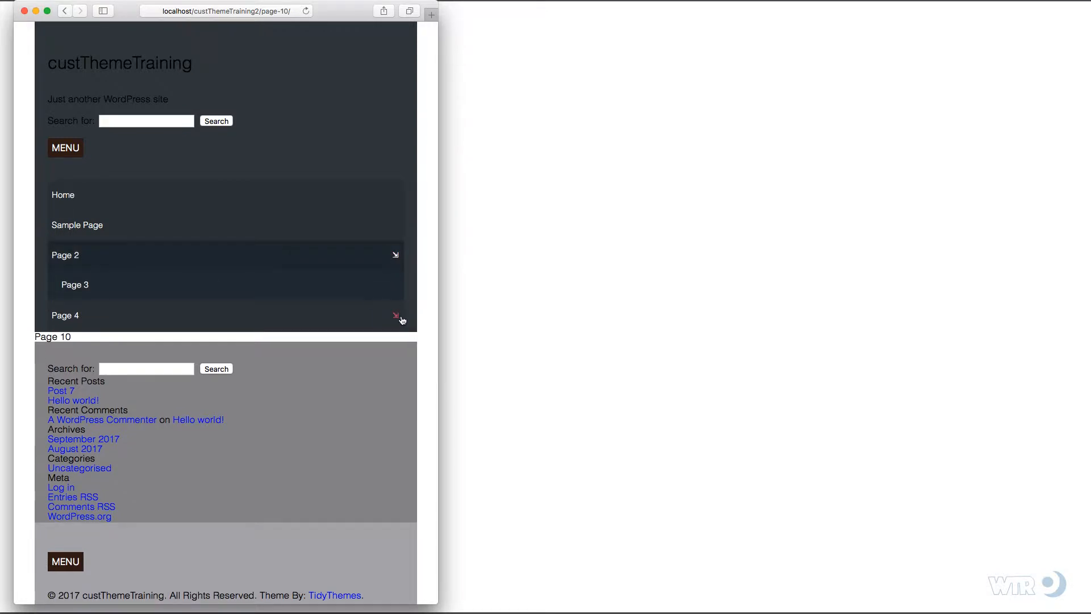
{"action": "left_click", "coordinate": [395, 315]}
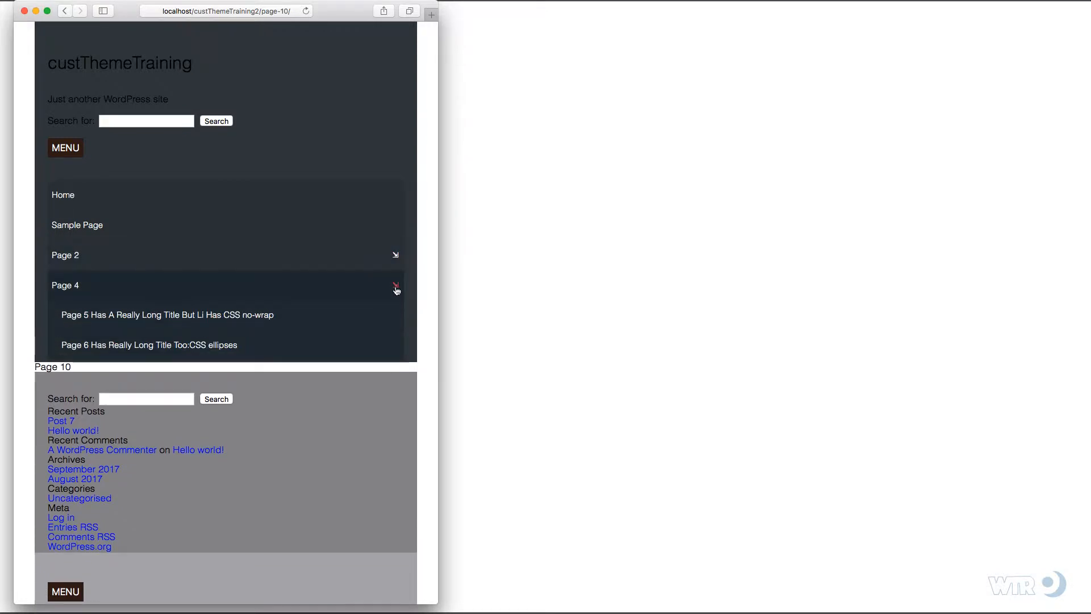
{"action": "left_click", "coordinate": [396, 285]}
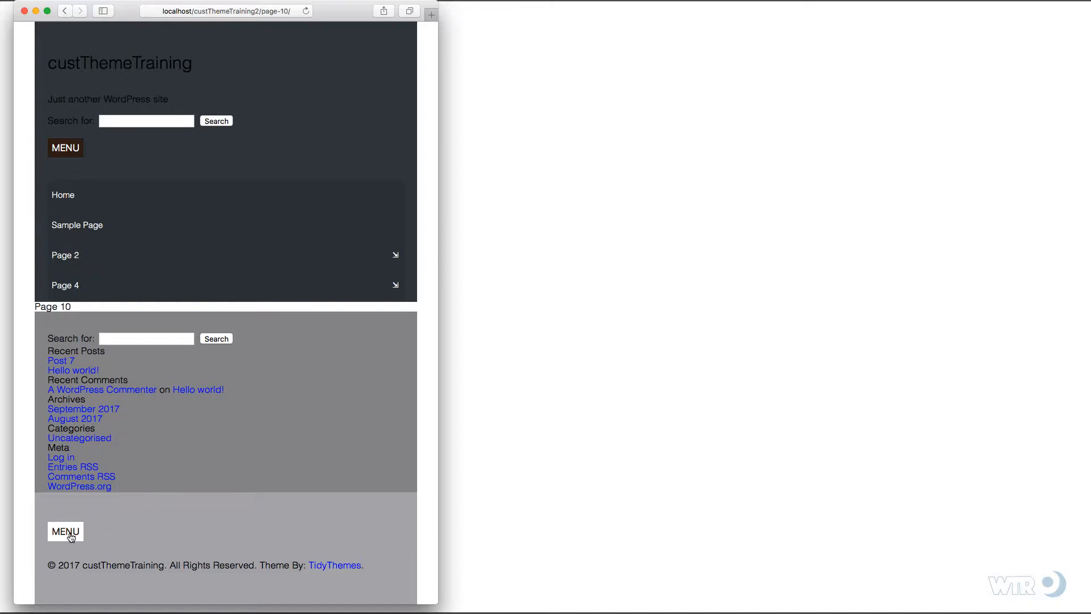
{"action": "left_click", "coordinate": [65, 531]}
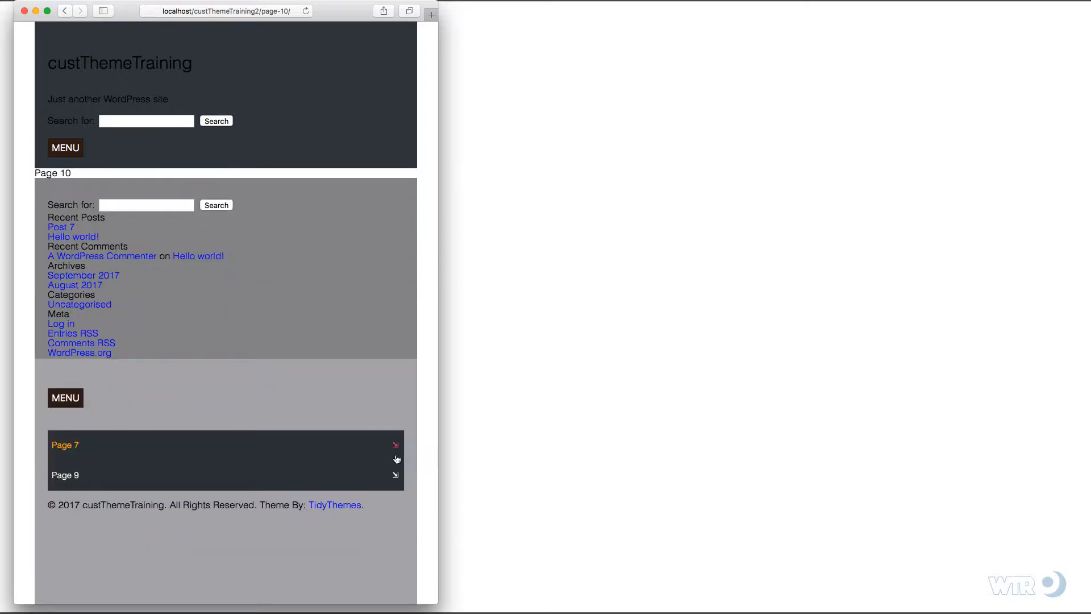
{"action": "left_click", "coordinate": [395, 444]}
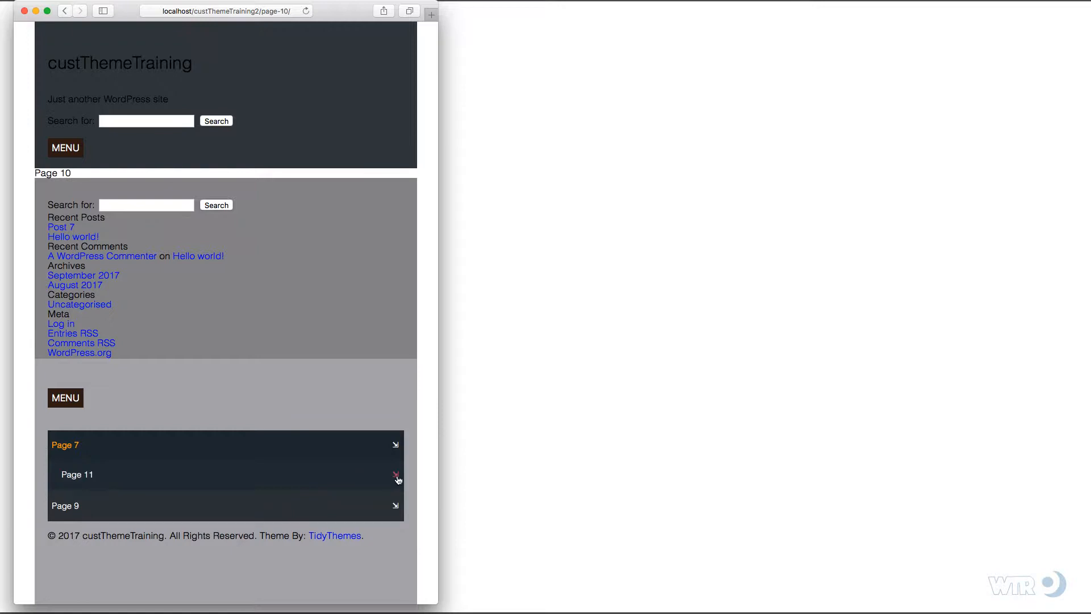
{"action": "left_click", "coordinate": [396, 474]}
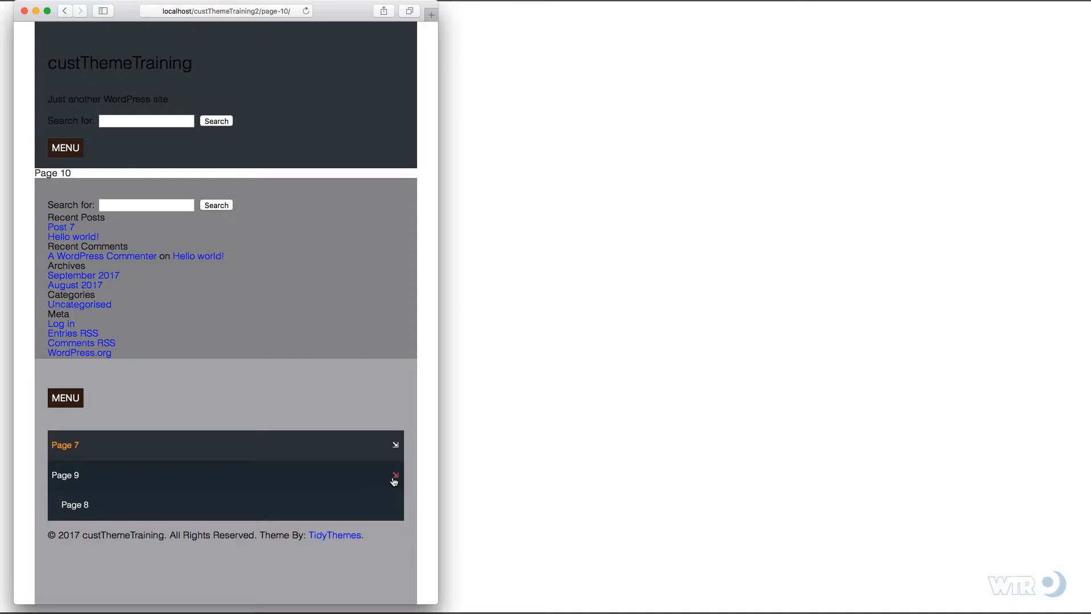
{"action": "left_click", "coordinate": [65, 397]}
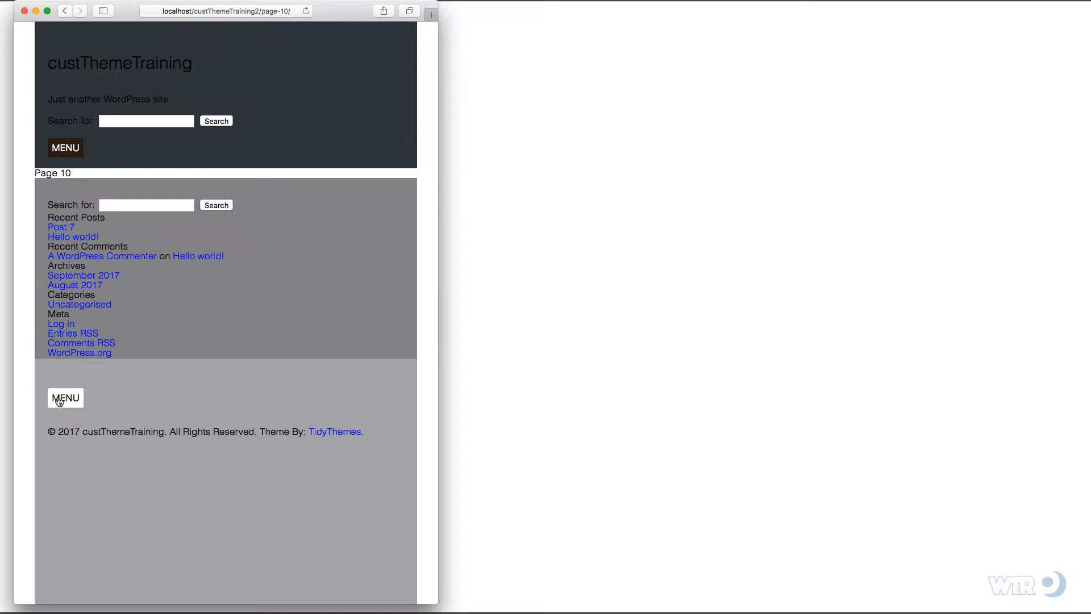
{"action": "left_click", "coordinate": [65, 397]}
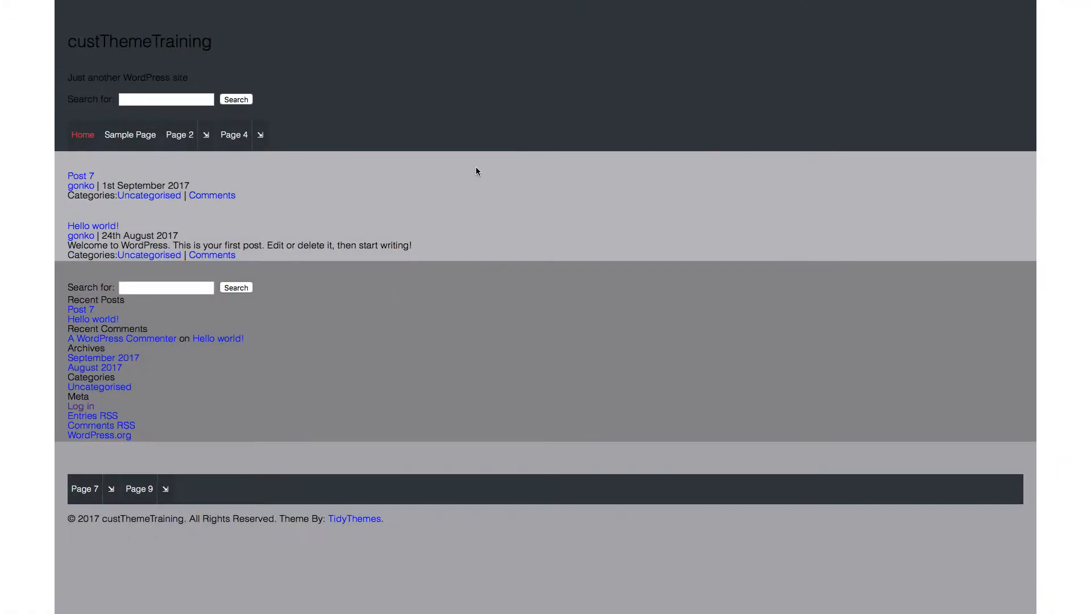
{"action": "mouse_move", "coordinate": [472, 172]}
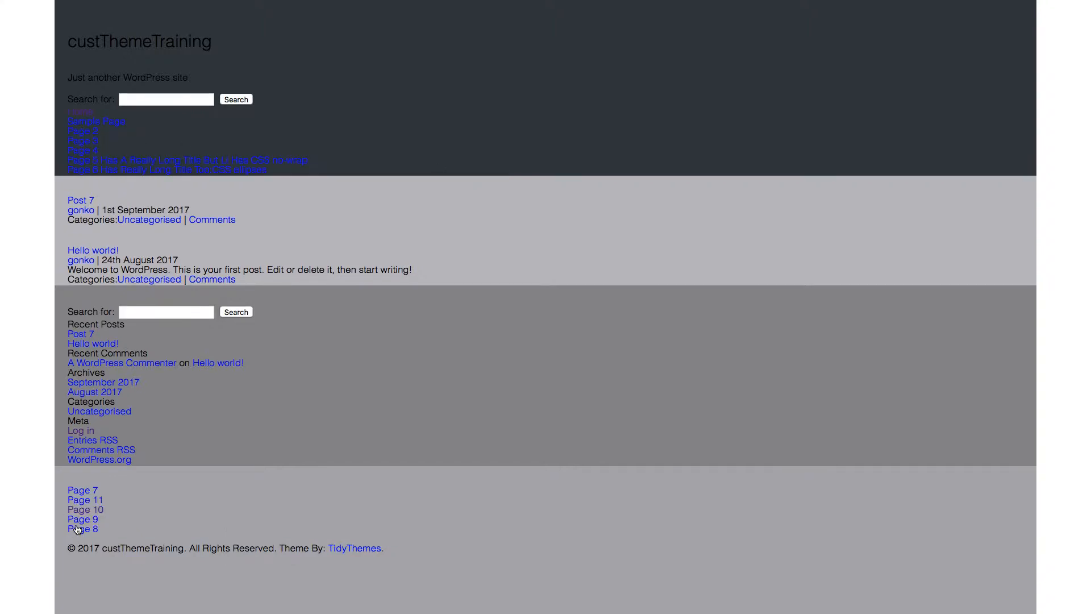
{"action": "mouse_move", "coordinate": [69, 525]}
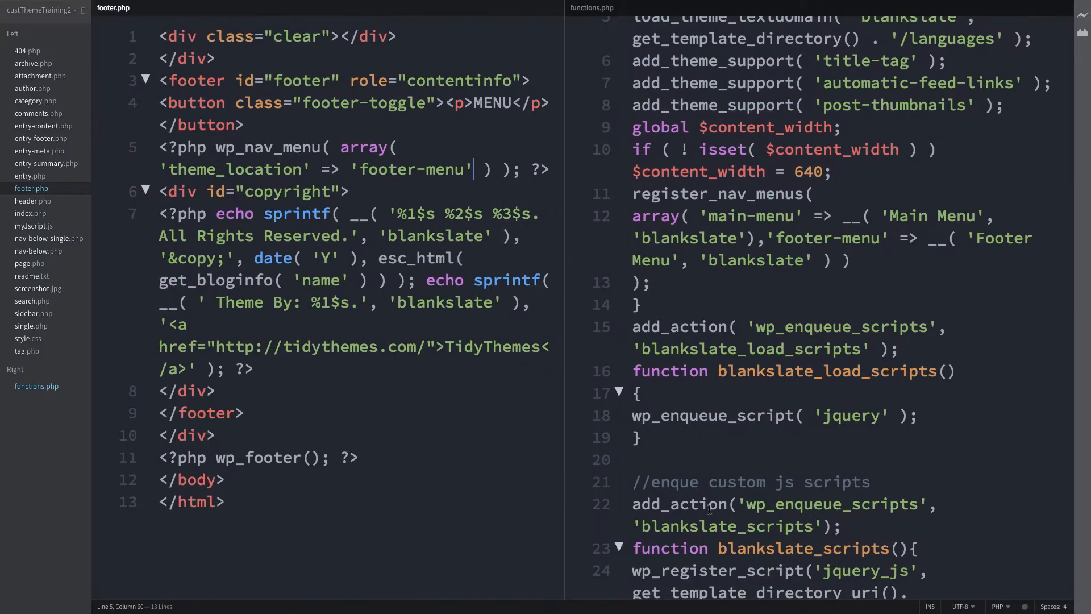
{"action": "mouse_move", "coordinate": [460, 449]}
{"action": "type", "text": ", 'menu_class' => 'menu-1'"}
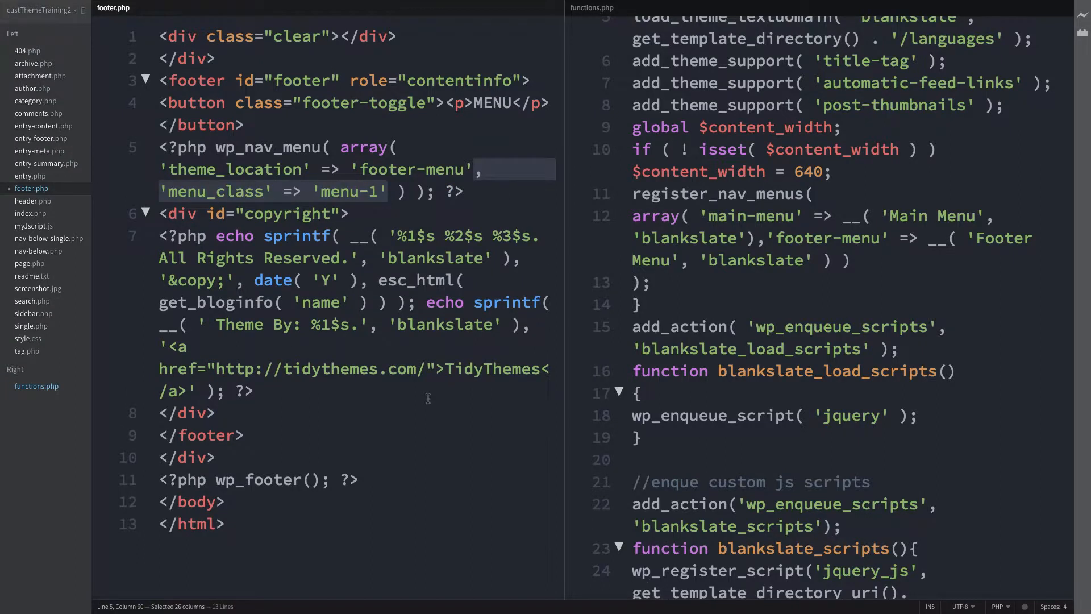
{"action": "mouse_move", "coordinate": [240, 280]}
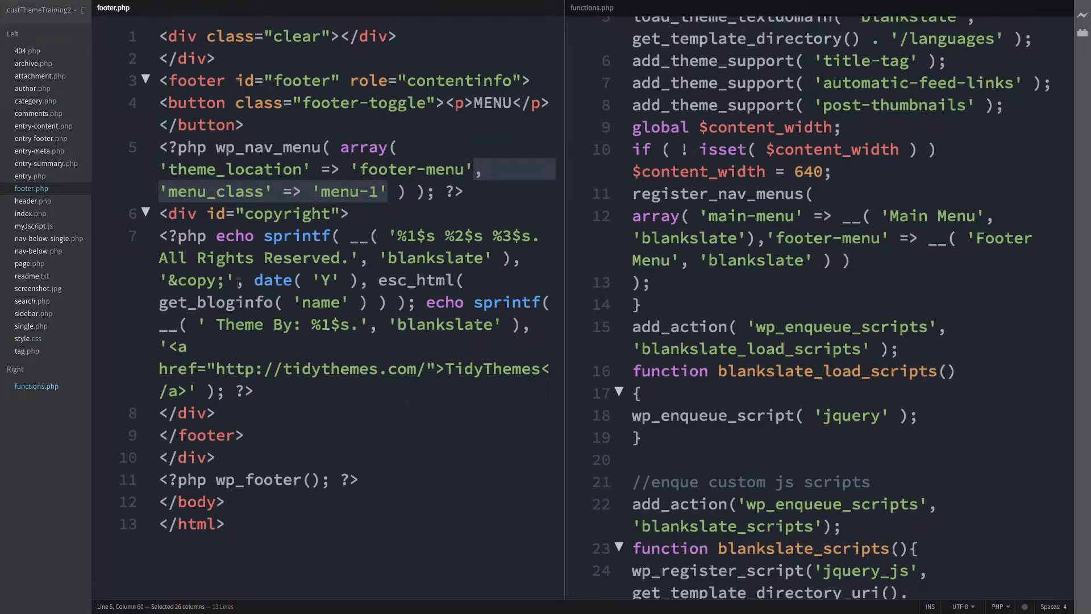
- Add 'menu_class' => 'menu-1' to footer.php's wp_nav_menu call and view header.php alongside
{"action": "double_click", "coordinate": [348, 191]}
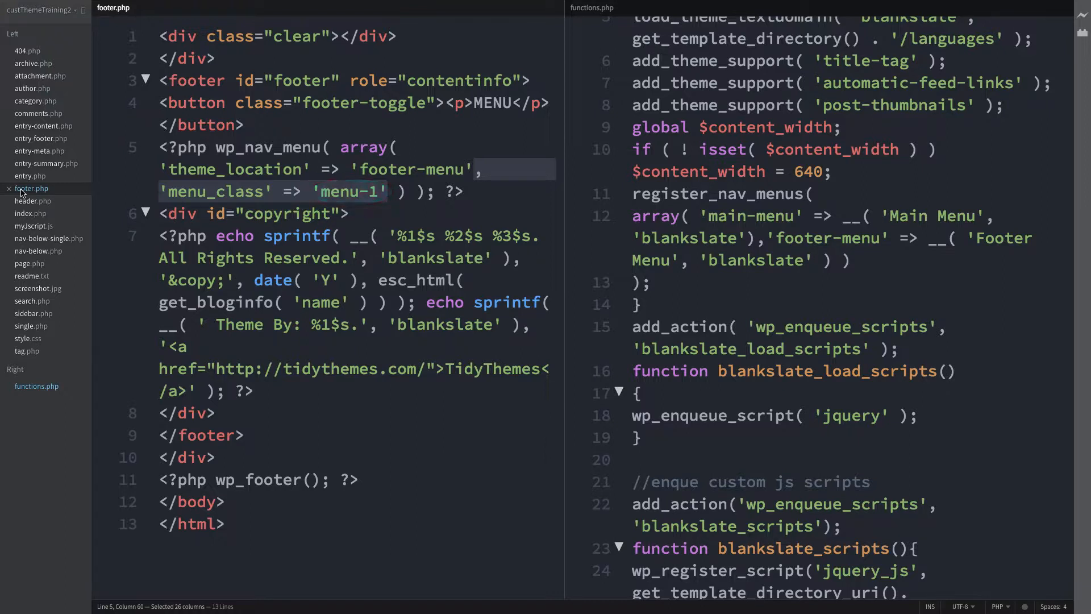
{"action": "mouse_move", "coordinate": [25, 201]}
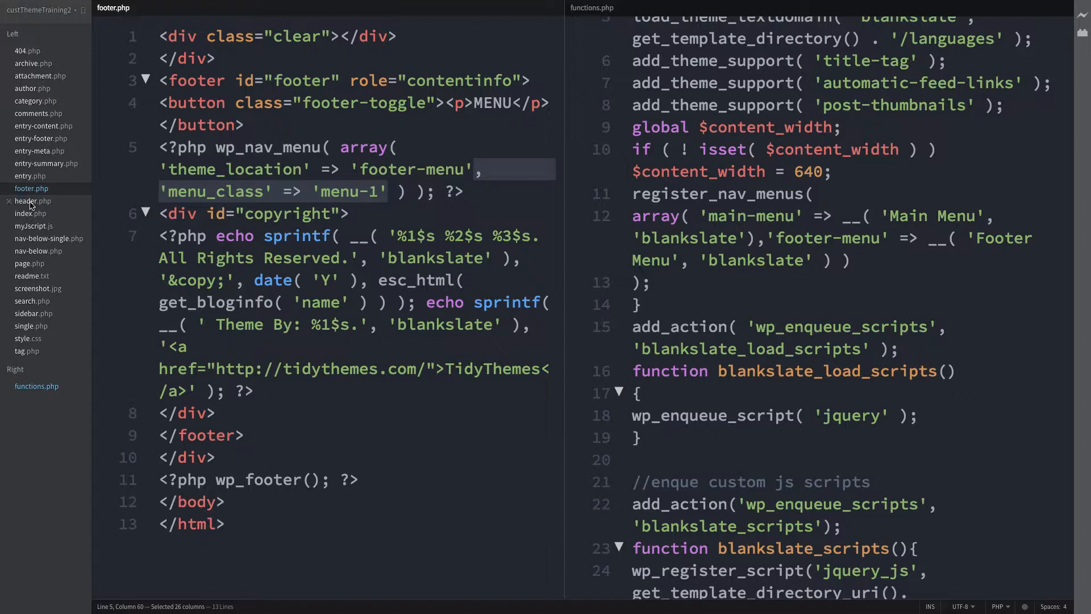
{"action": "left_click", "coordinate": [33, 201]}
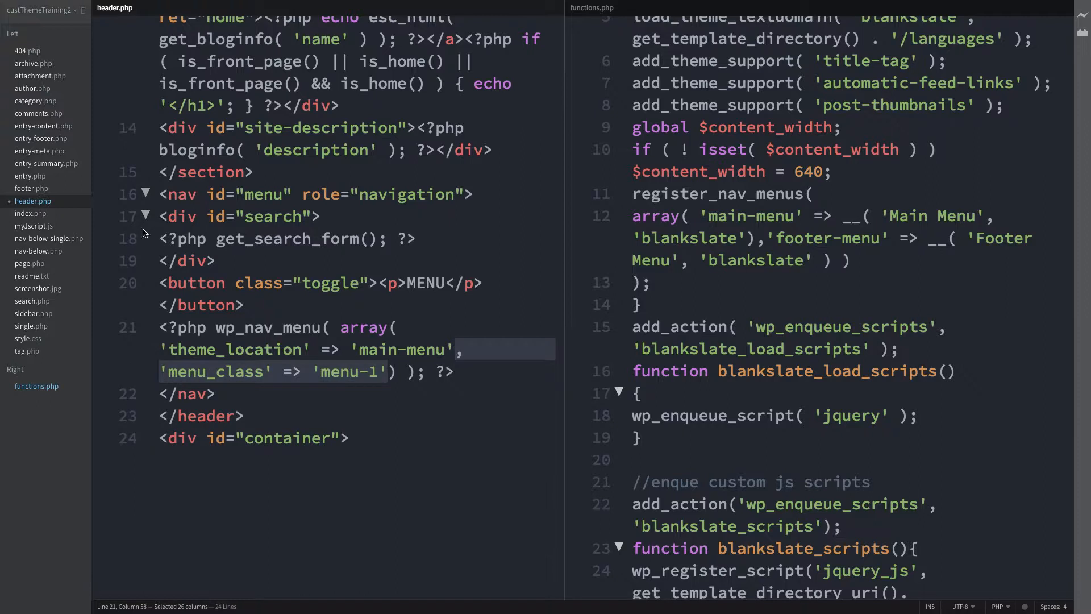
{"action": "mouse_move", "coordinate": [337, 300]}
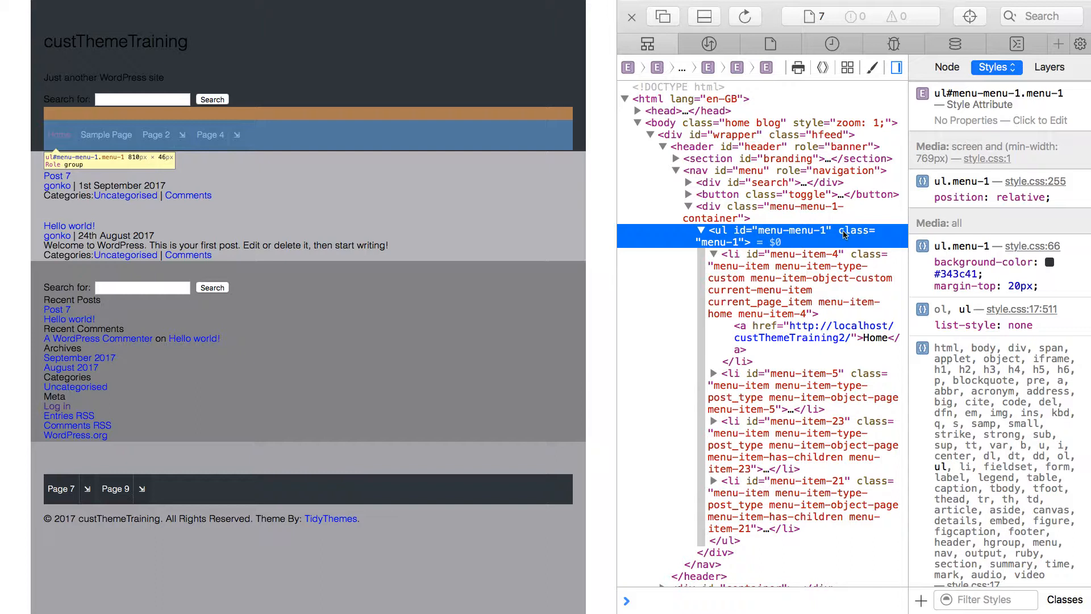
{"action": "mouse_move", "coordinate": [735, 249]}
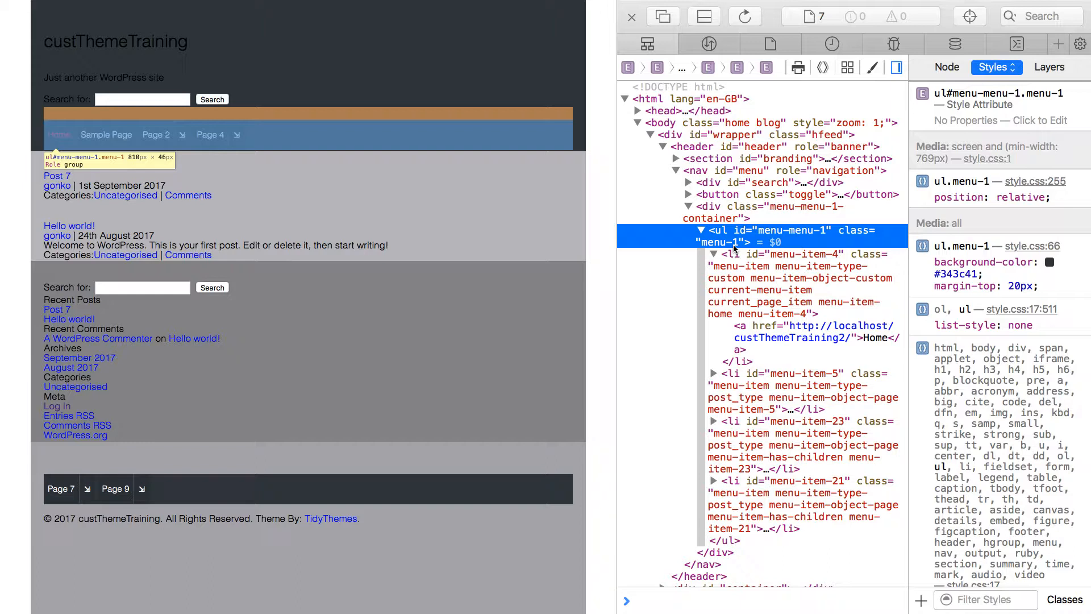
{"action": "mouse_move", "coordinate": [732, 249]}
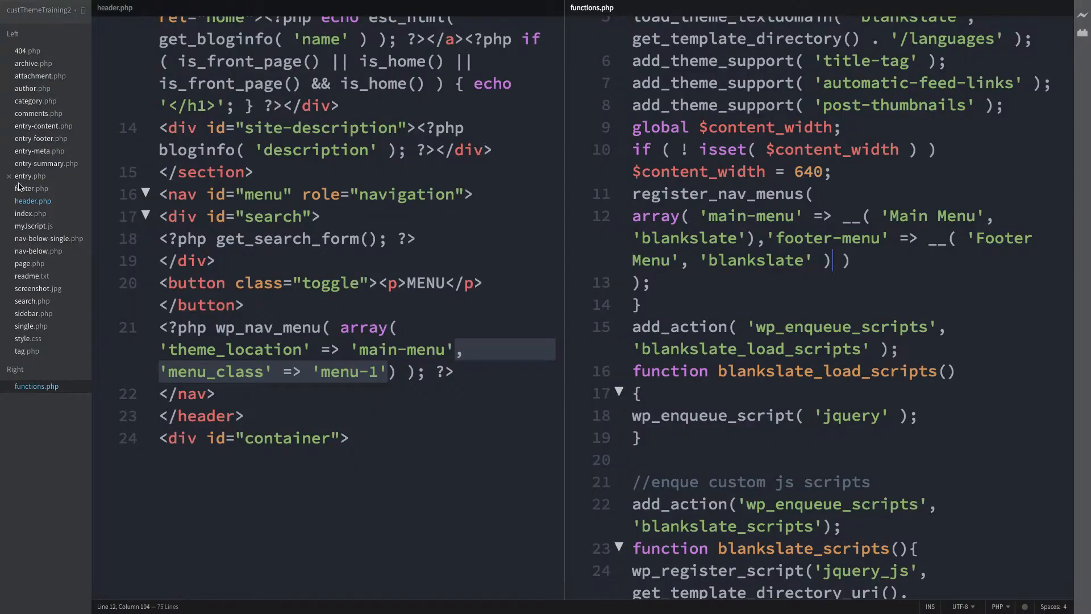
- Edit footer.php, then inspect the footer's ul#menu-footer-menu list with class menu-2
{"action": "left_click", "coordinate": [31, 188]}
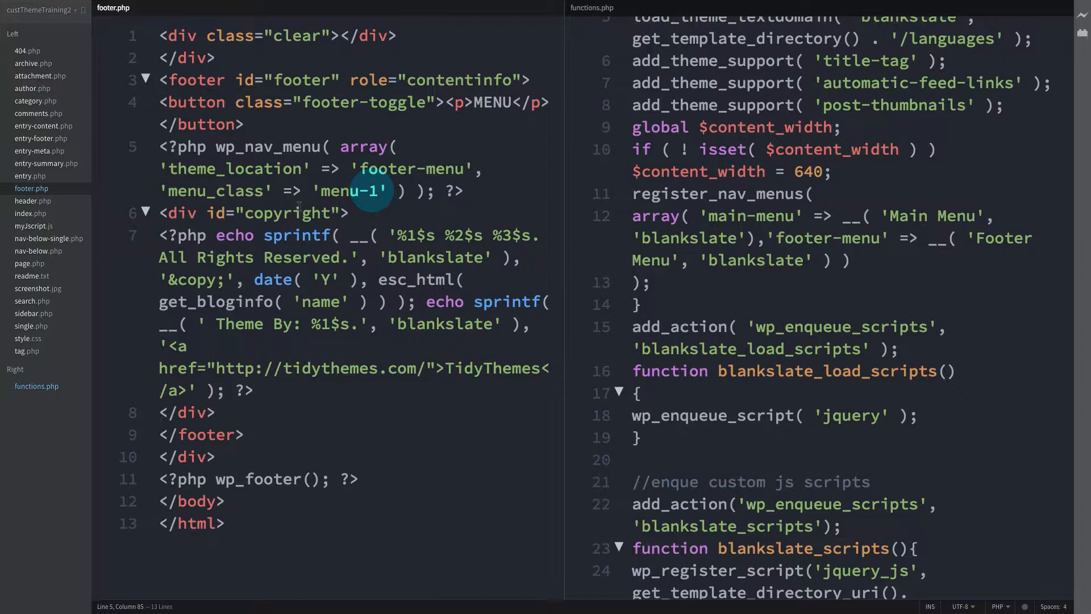
{"action": "type", "text": "2"}
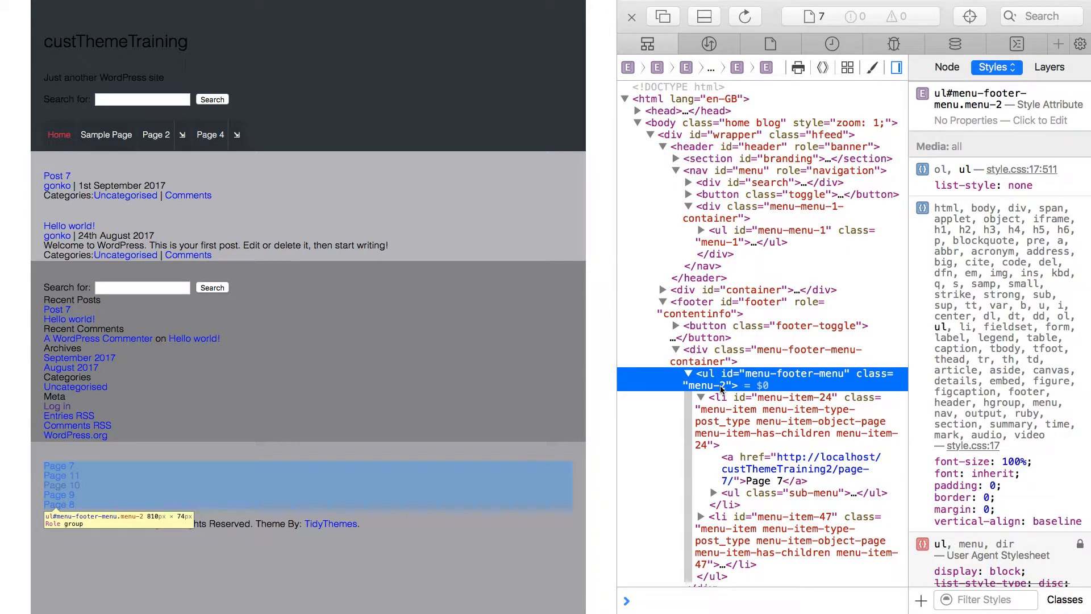
{"action": "left_click", "coordinate": [967, 16]}
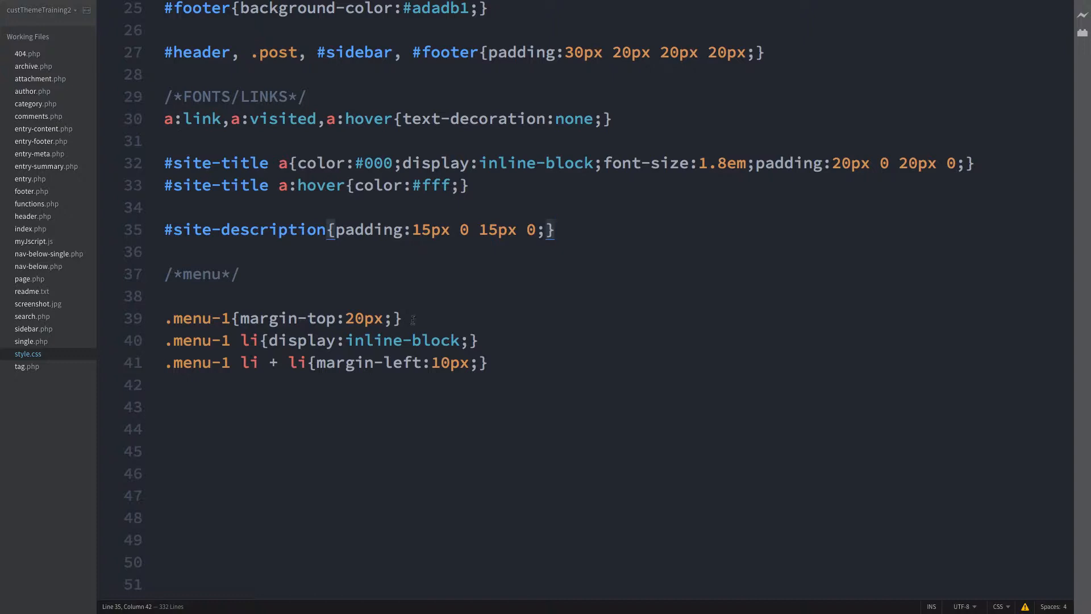
- Add background-color:red to the .menu-1 rule and retarget its selector to .menu-1 ul
{"action": "type", "text": "background-color:red;"}
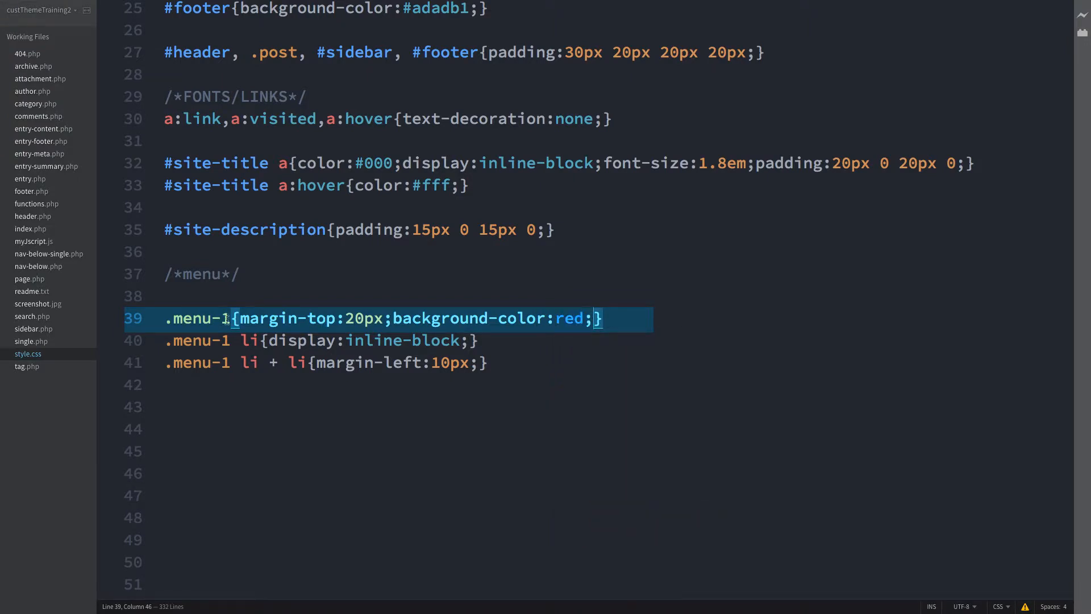
{"action": "type", "text": "ul"}
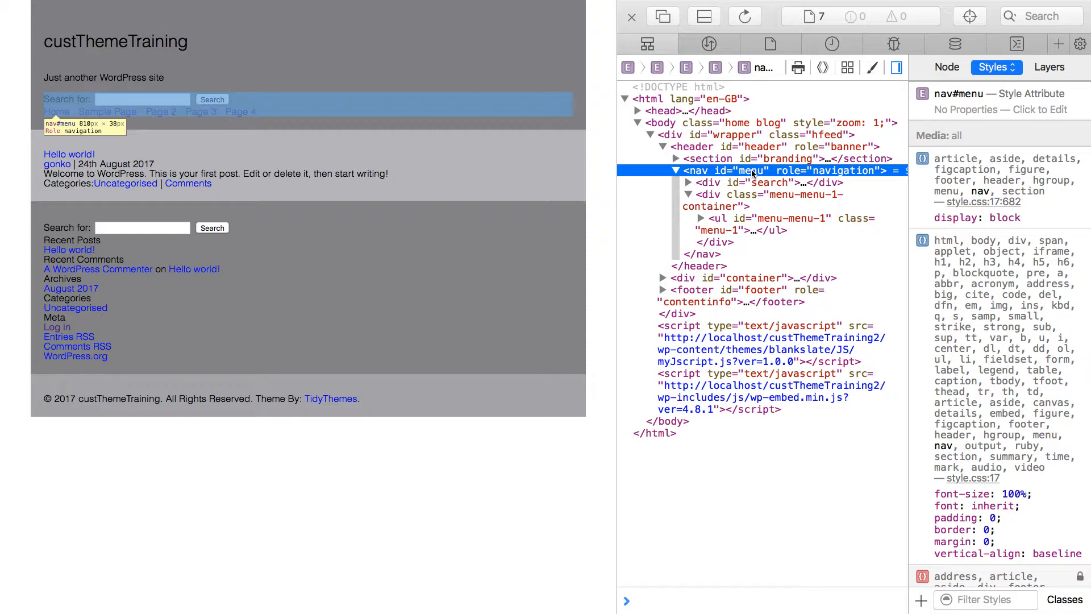
{"action": "mouse_move", "coordinate": [765, 201]}
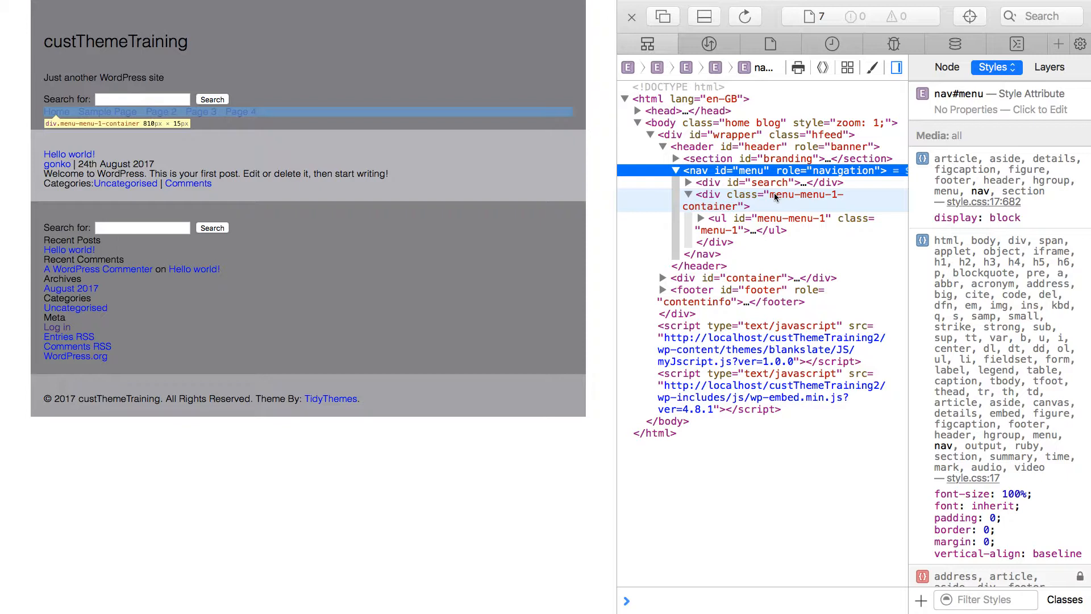
- Select the div.menu-menu-1-container node inside nav#menu in Web Inspector
{"action": "left_click", "coordinate": [765, 201]}
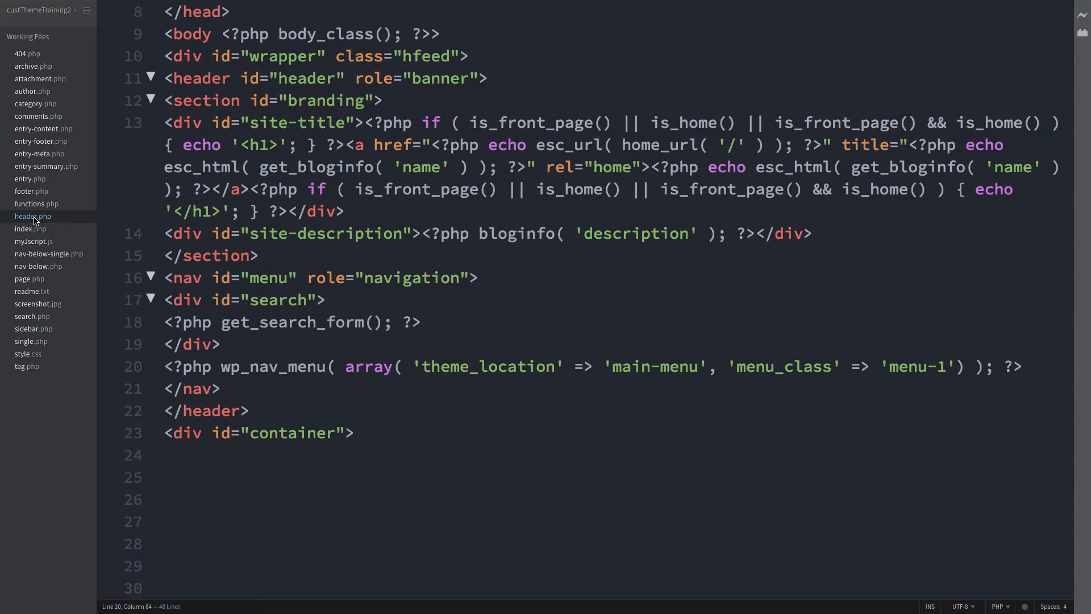
- Set container_class to 'someOtherContainerName' in header.php's wp_nav_menu call, then view style.css
{"action": "type", "text": ", 'container_class' => 'someOtherContainerName'"}
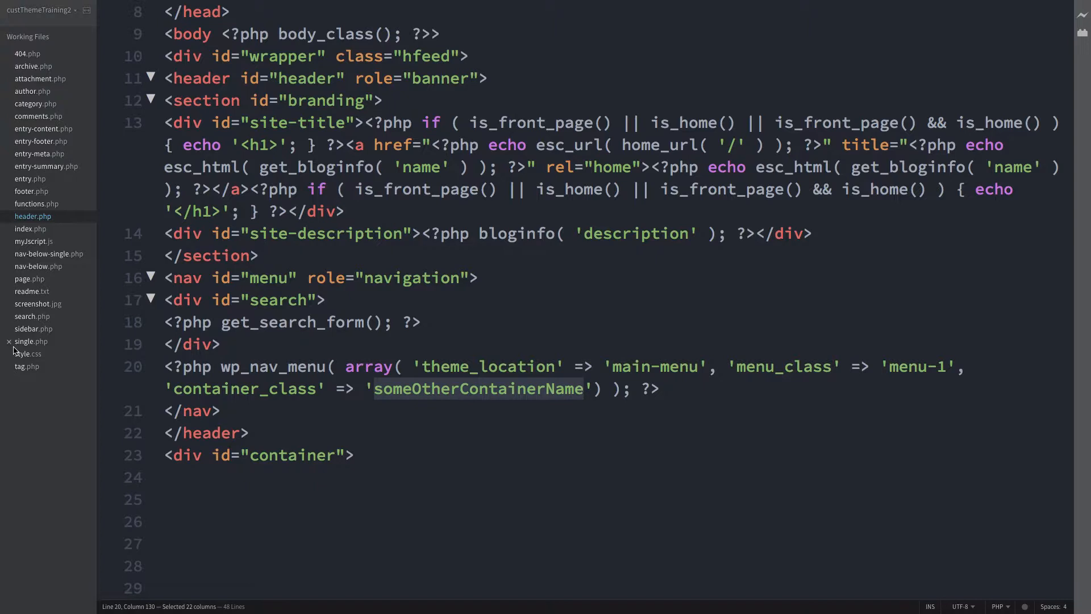
{"action": "mouse_move", "coordinate": [27, 353]}
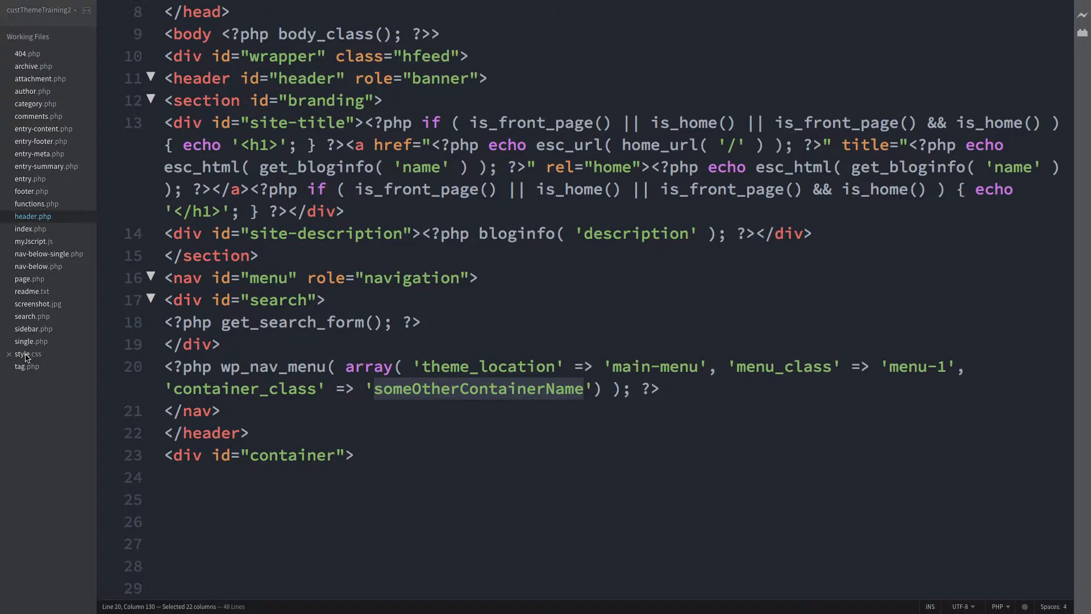
{"action": "left_click", "coordinate": [27, 354]}
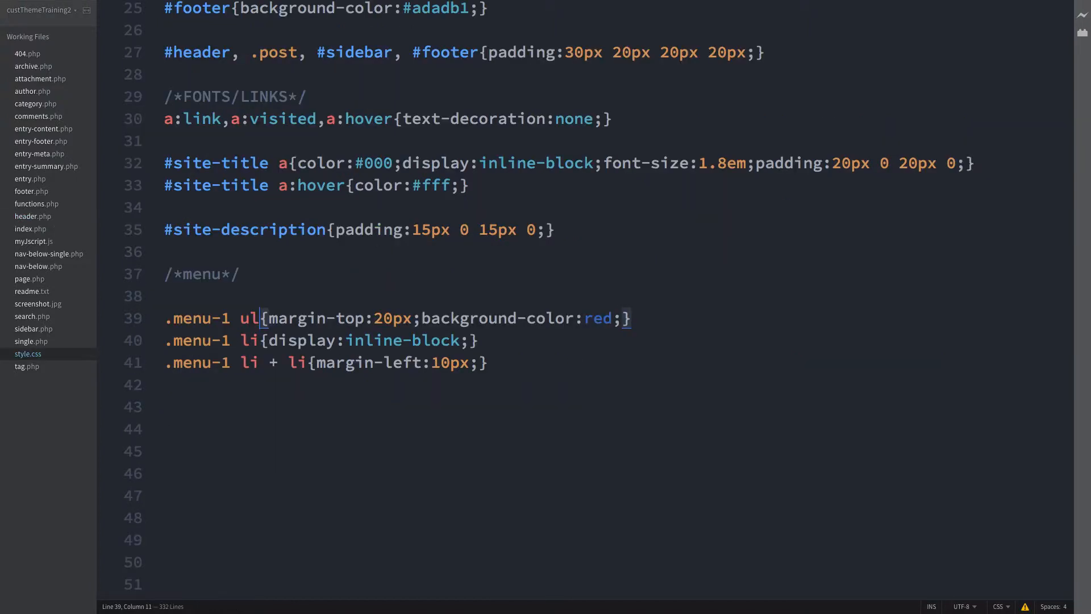
- Locate div.someOtherContainerName in the inspector and expand it to reveal the menu-1 list
{"action": "type", "text": "someOtherContainerName"}
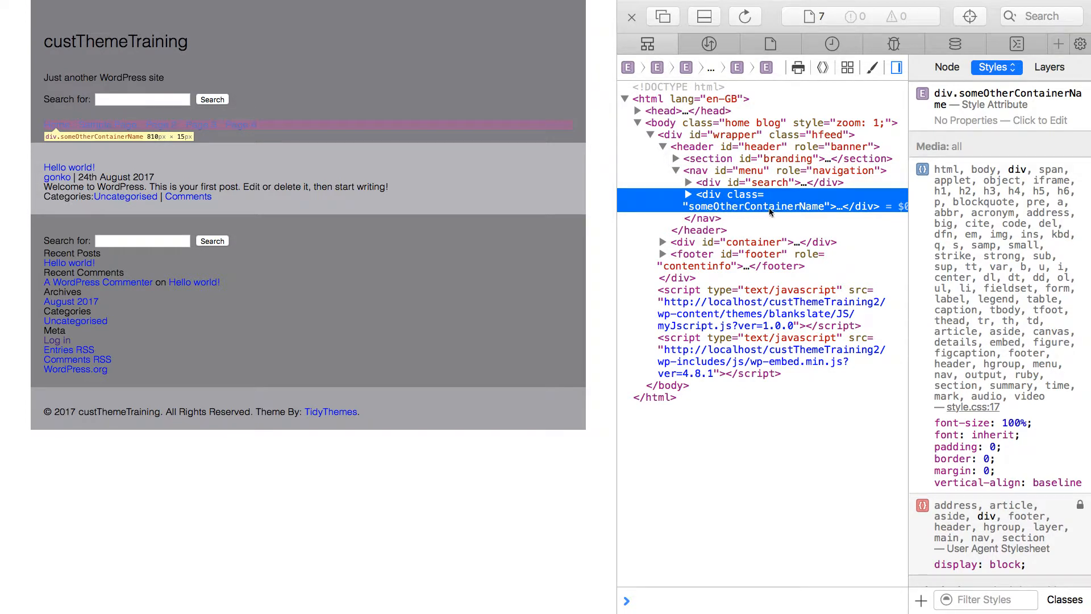
{"action": "mouse_move", "coordinate": [803, 211]}
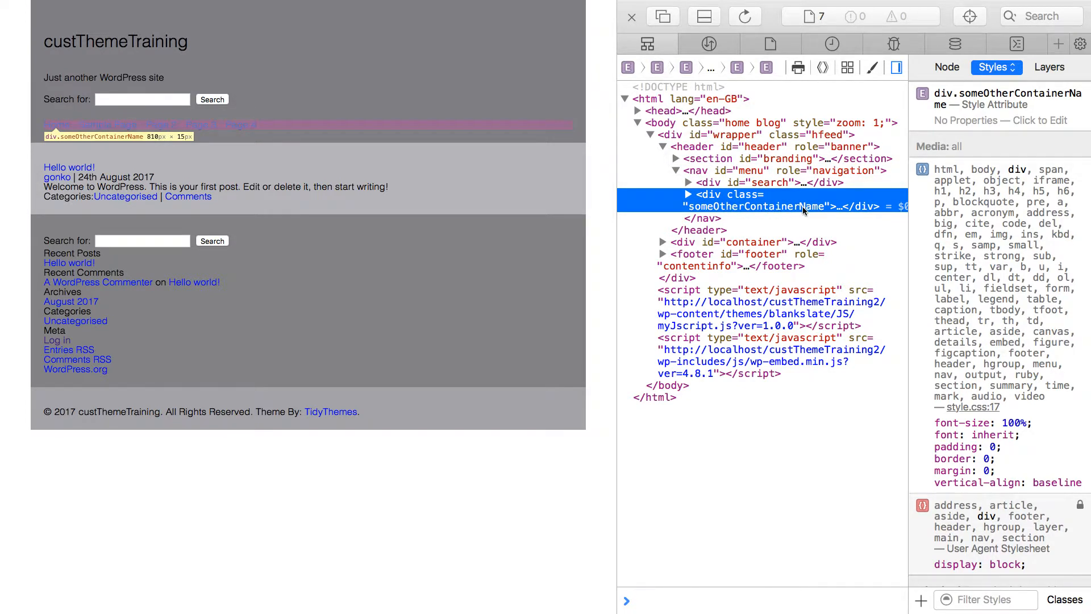
{"action": "mouse_move", "coordinate": [688, 195]}
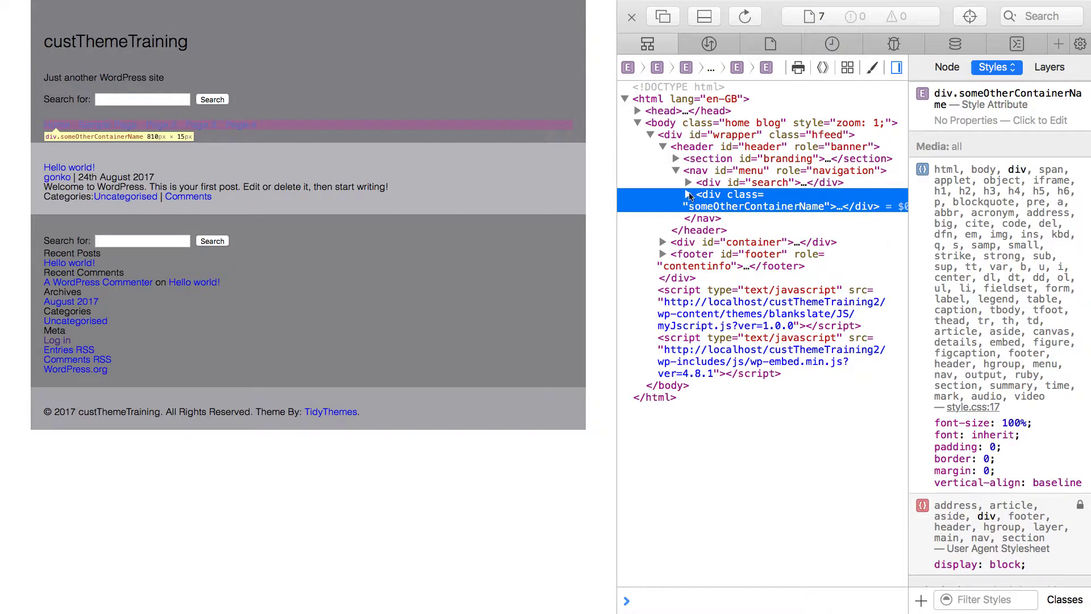
{"action": "left_click", "coordinate": [687, 195]}
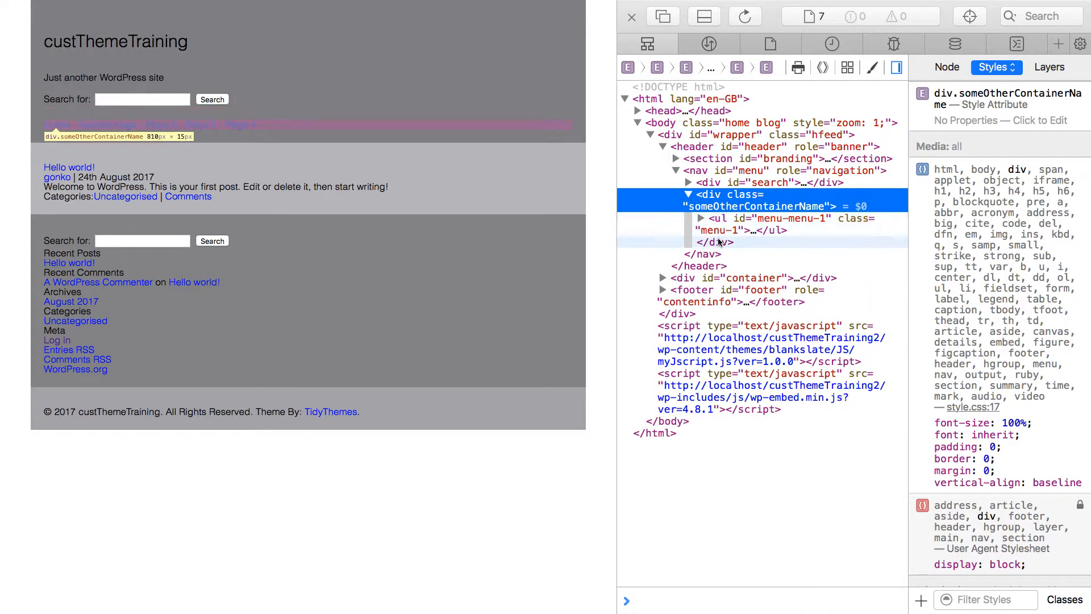
{"action": "mouse_move", "coordinate": [723, 230]}
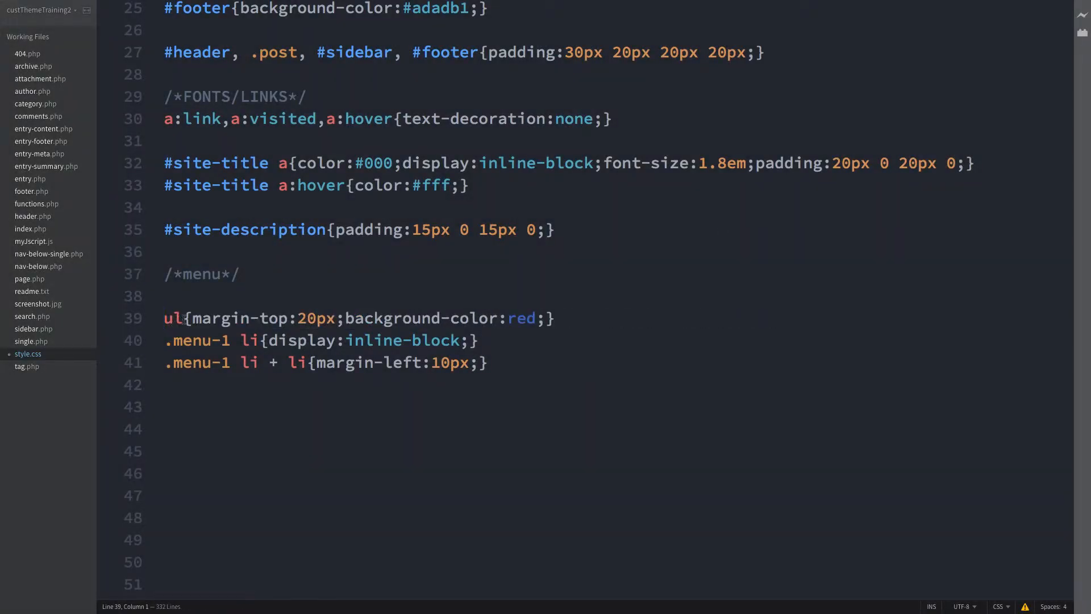
- Retarget the red rule to ul.menu-1 and undo header.php's container_class argument
{"action": "type", "text": "."}
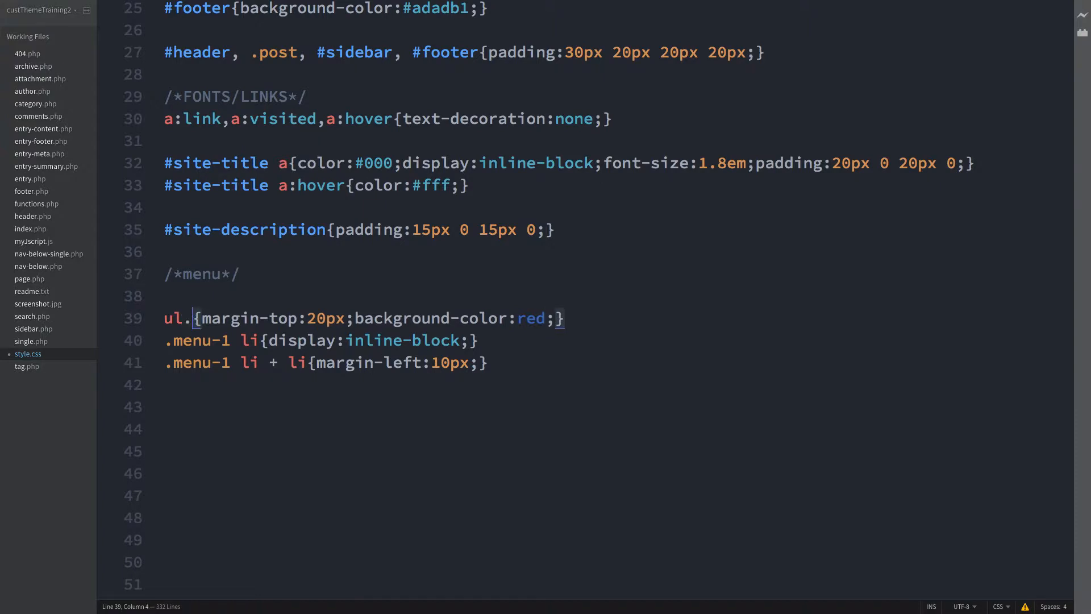
{"action": "type", "text": "menu-1"}
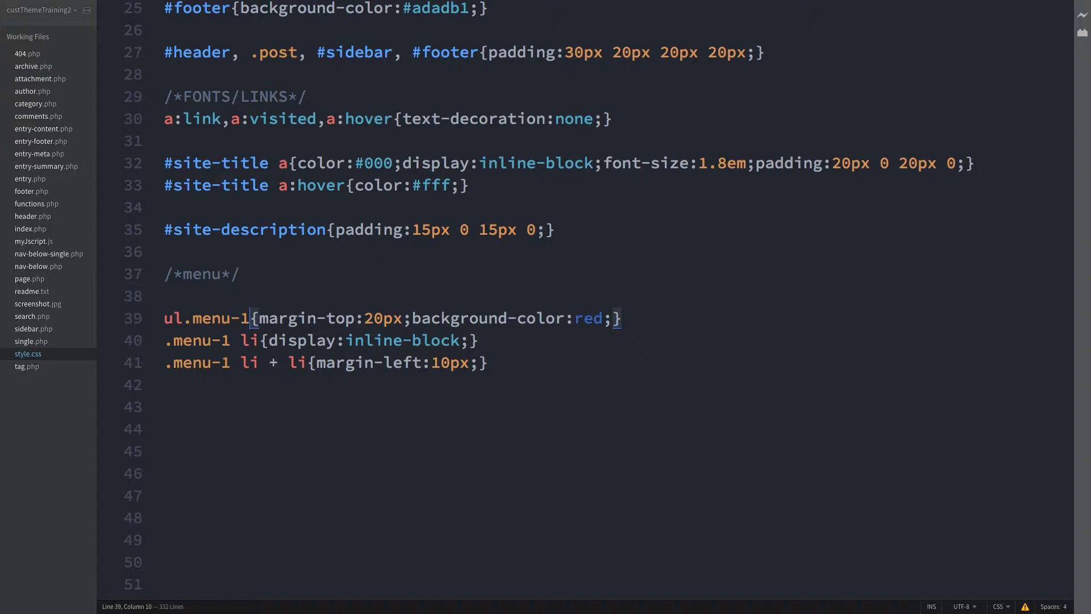
{"action": "left_click", "coordinate": [33, 217]}
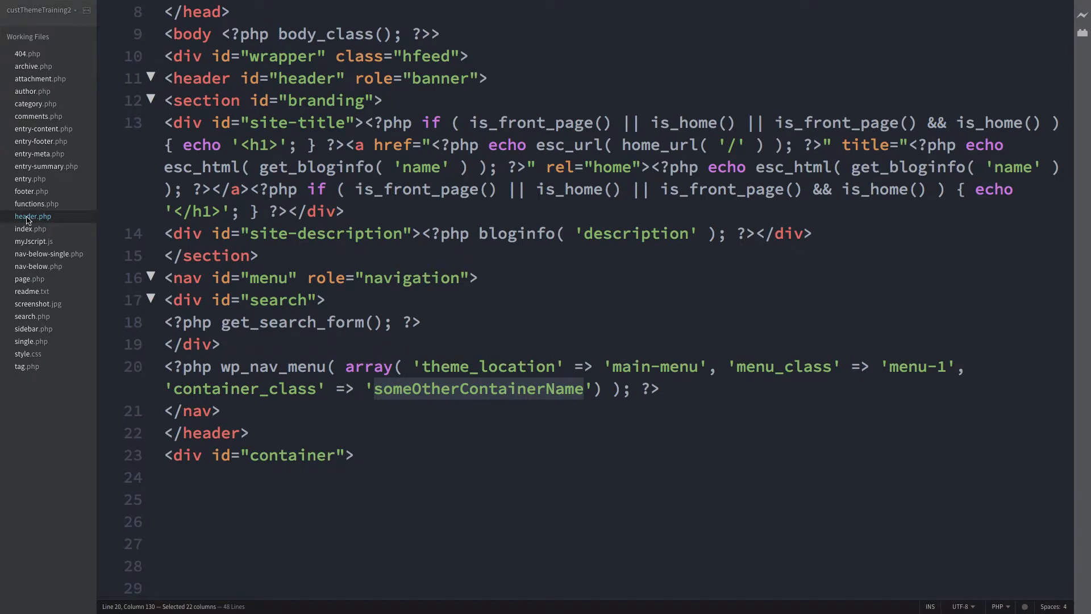
{"action": "key", "text": "Delete"}
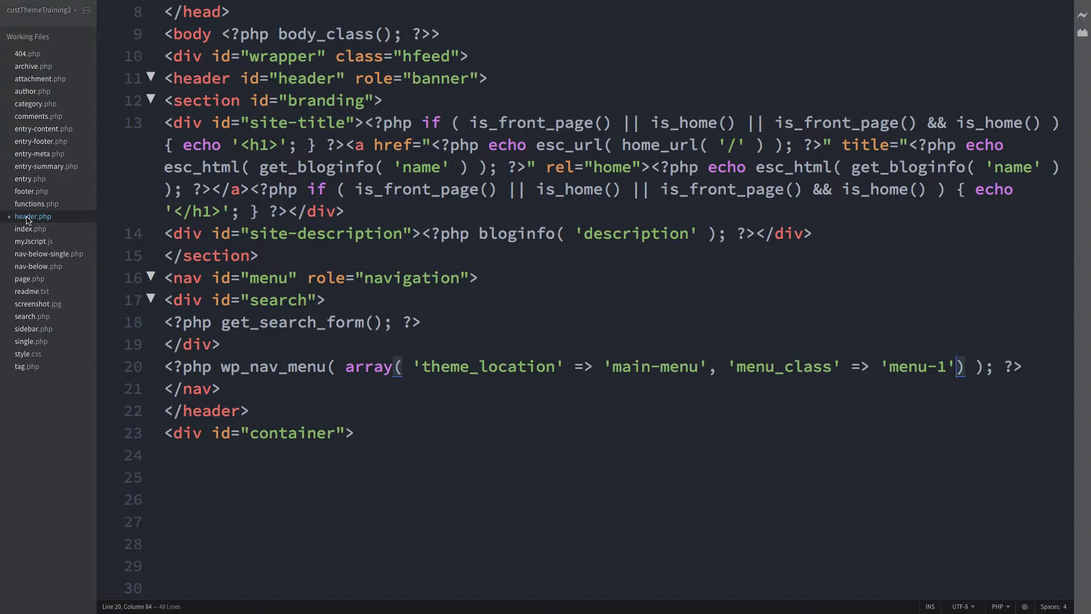
- Add mobile-first and 769px-and-up ul.menu-1 menu sections to style.css
{"action": "left_click", "coordinate": [27, 353]}
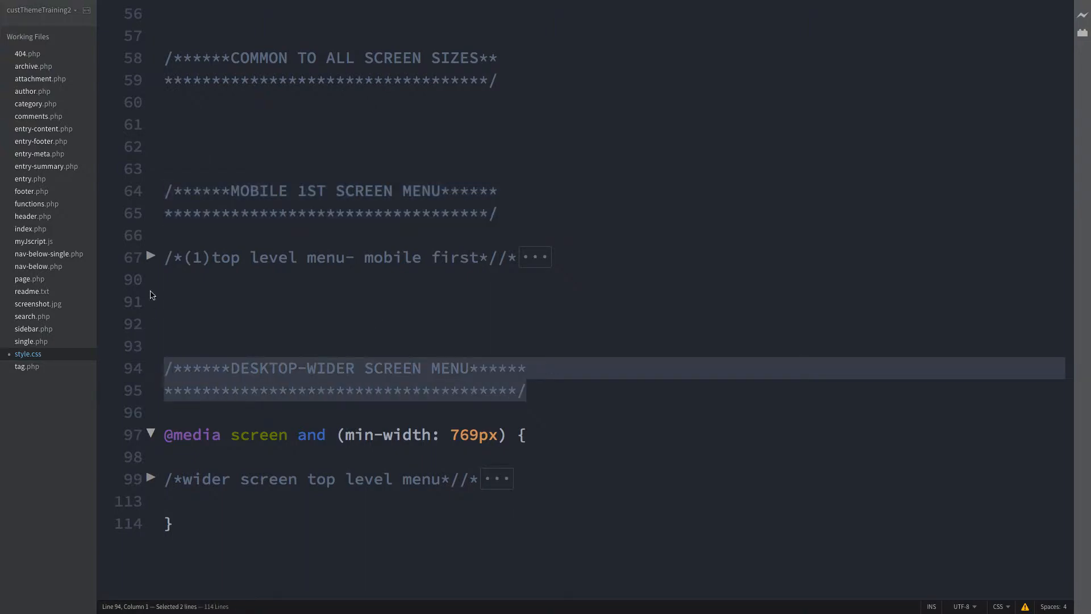
{"action": "mouse_move", "coordinate": [150, 257]}
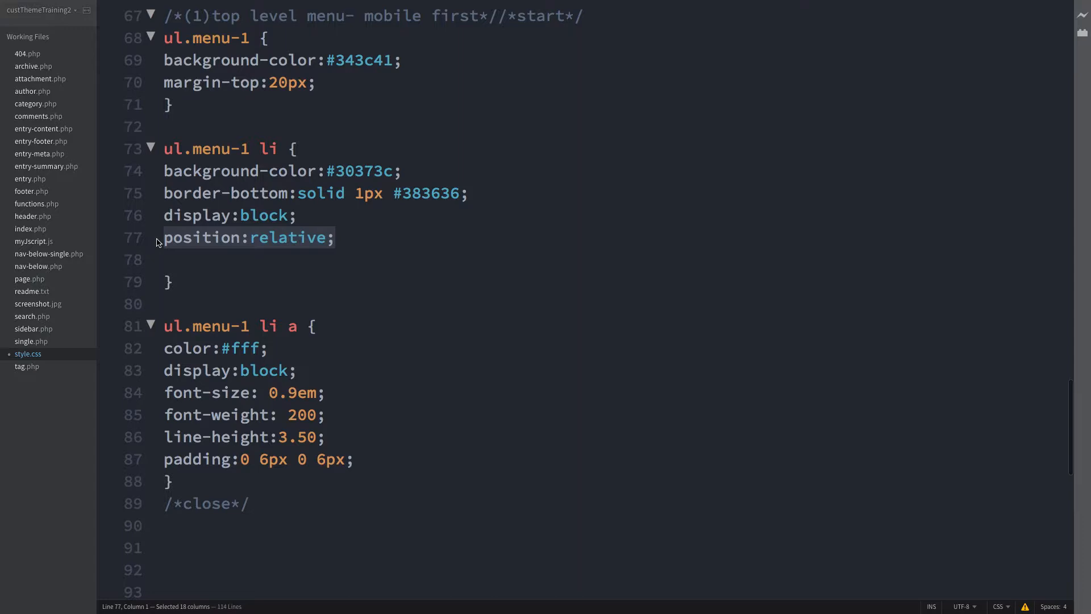
{"action": "scroll", "scroll_direction": "down", "scroll_amount": 3}
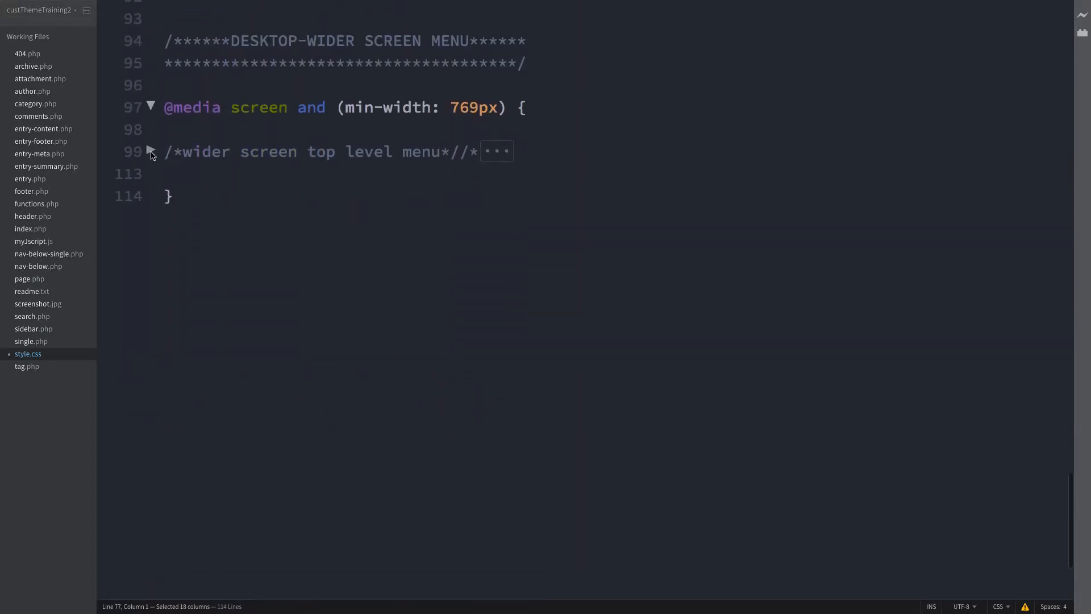
- Unfold the line 99 wider-screen block and review its inline-block ul.menu-1 rules
{"action": "left_click", "coordinate": [150, 152]}
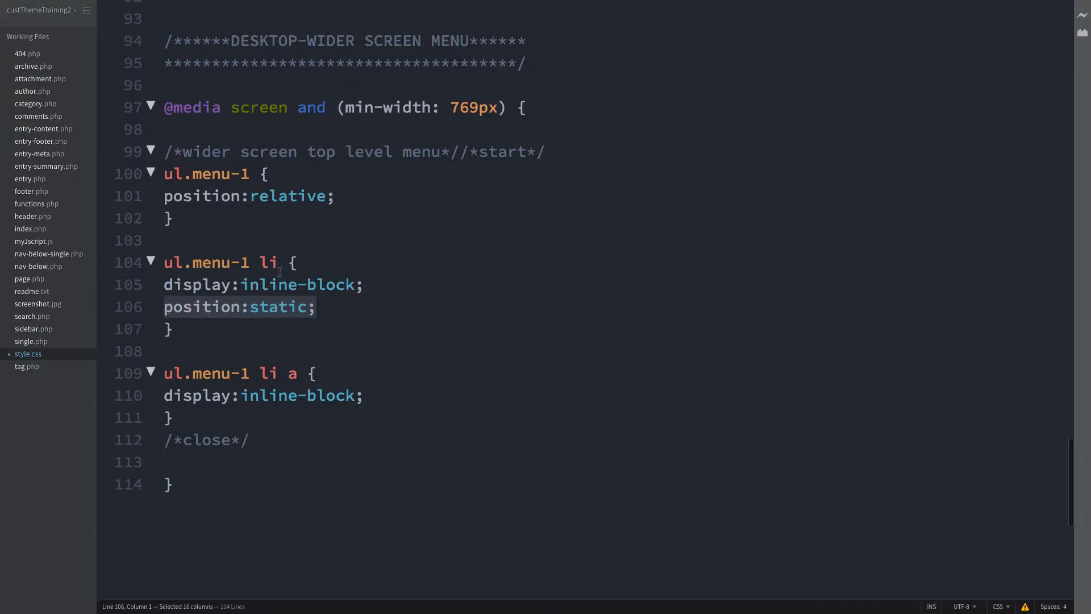
{"action": "scroll", "scroll_direction": "up", "scroll_amount": 3}
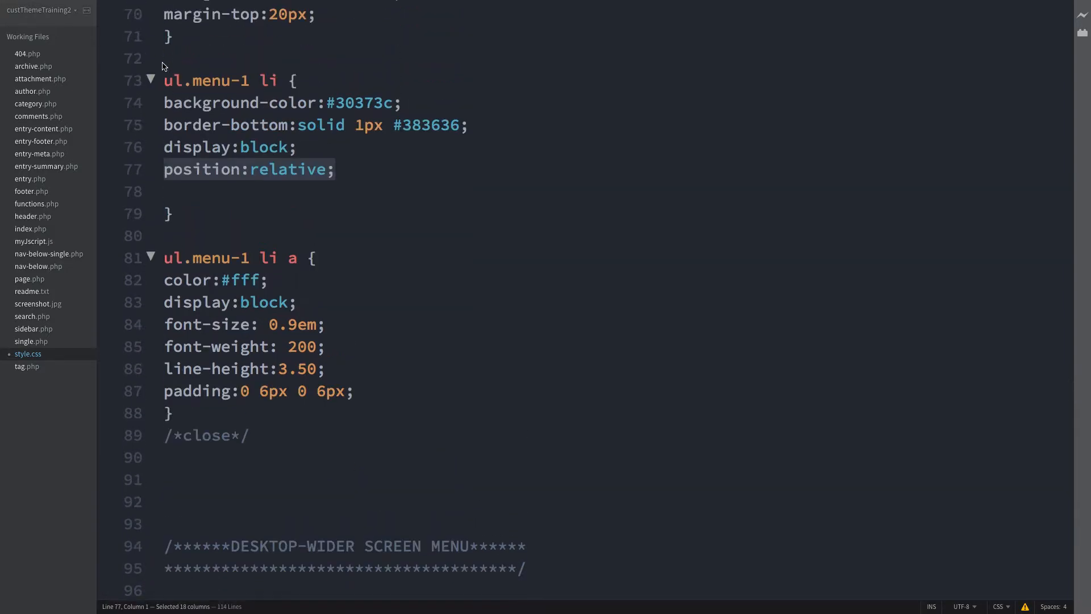
{"action": "scroll", "scroll_direction": "down", "scroll_amount": 3}
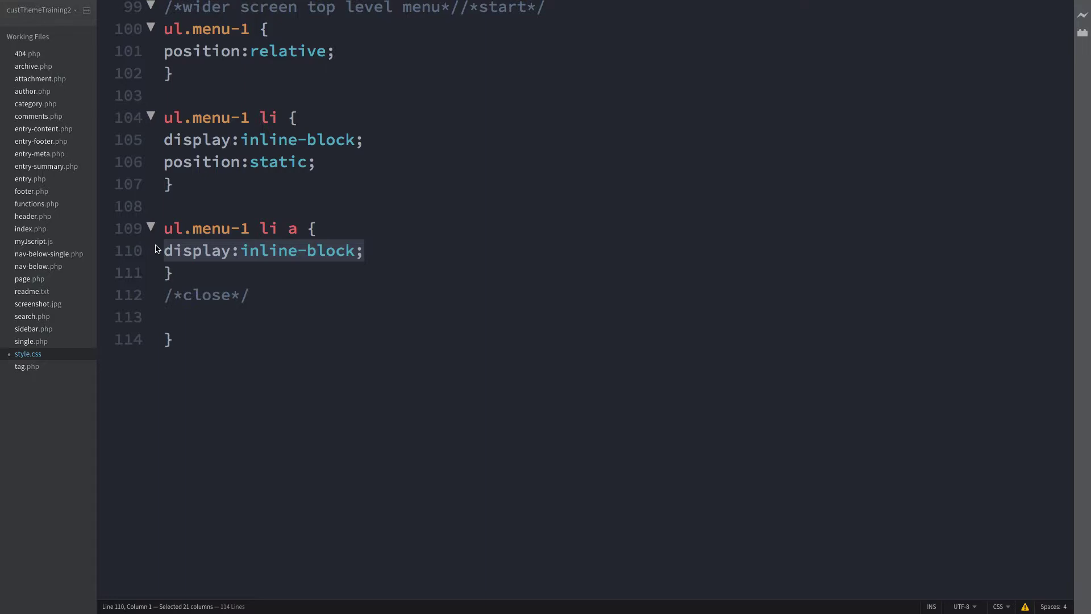
{"action": "mouse_move", "coordinate": [430, 215]}
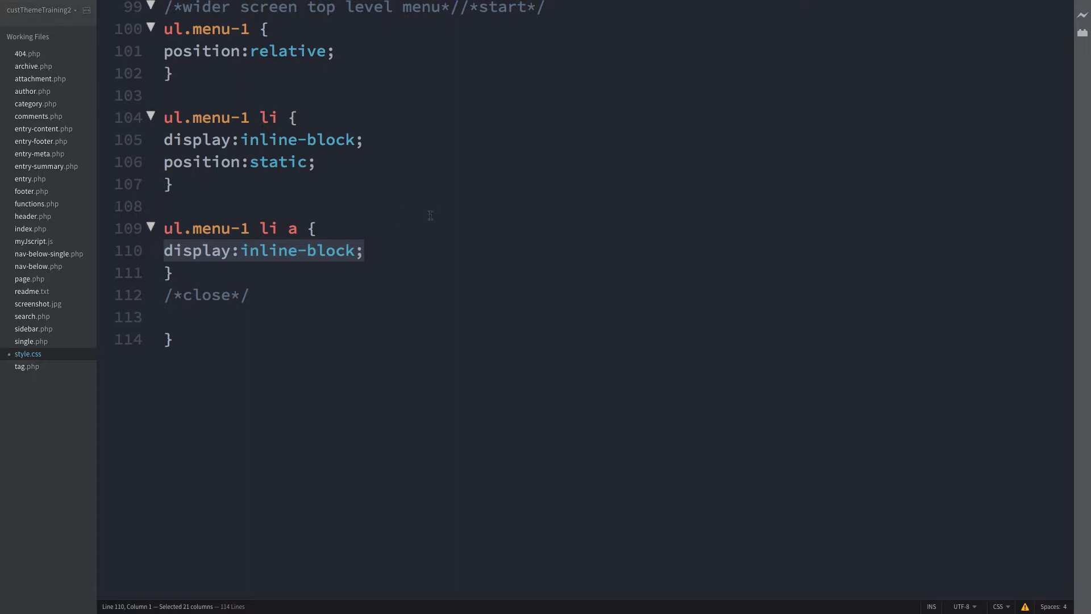
{"action": "scroll", "scroll_direction": "up", "scroll_amount": 3}
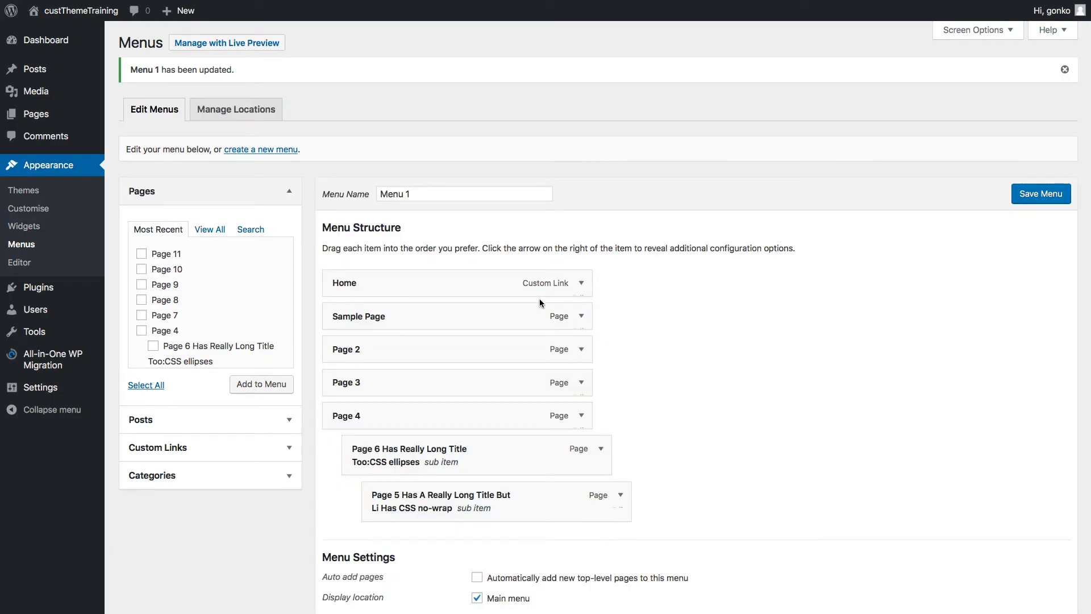
- Visit the live site to check the nested Page 4 menu
{"action": "left_click", "coordinate": [72, 10]}
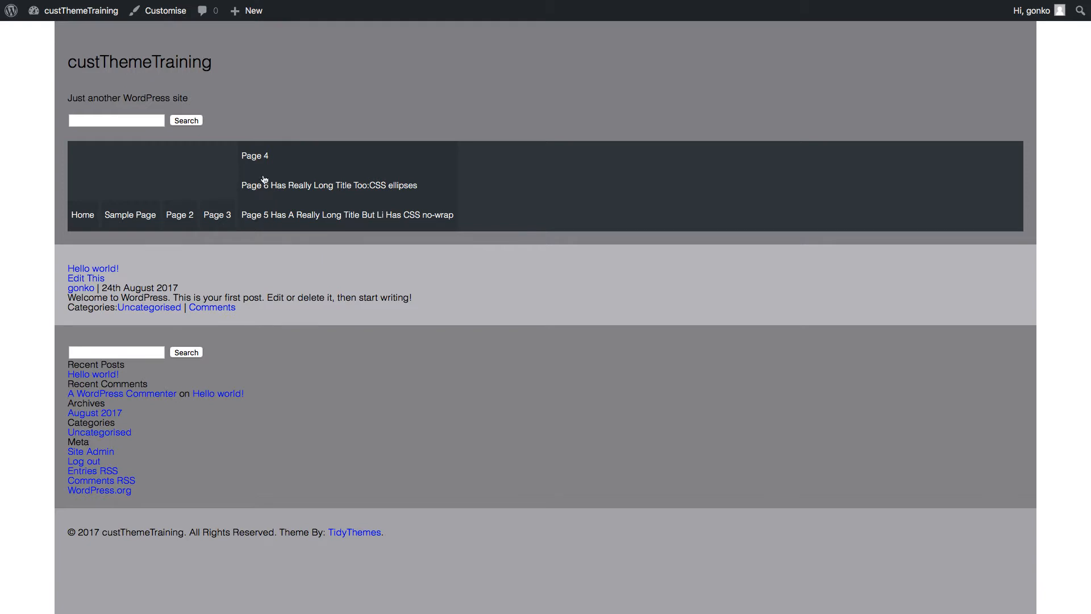
{"action": "mouse_move", "coordinate": [254, 154]}
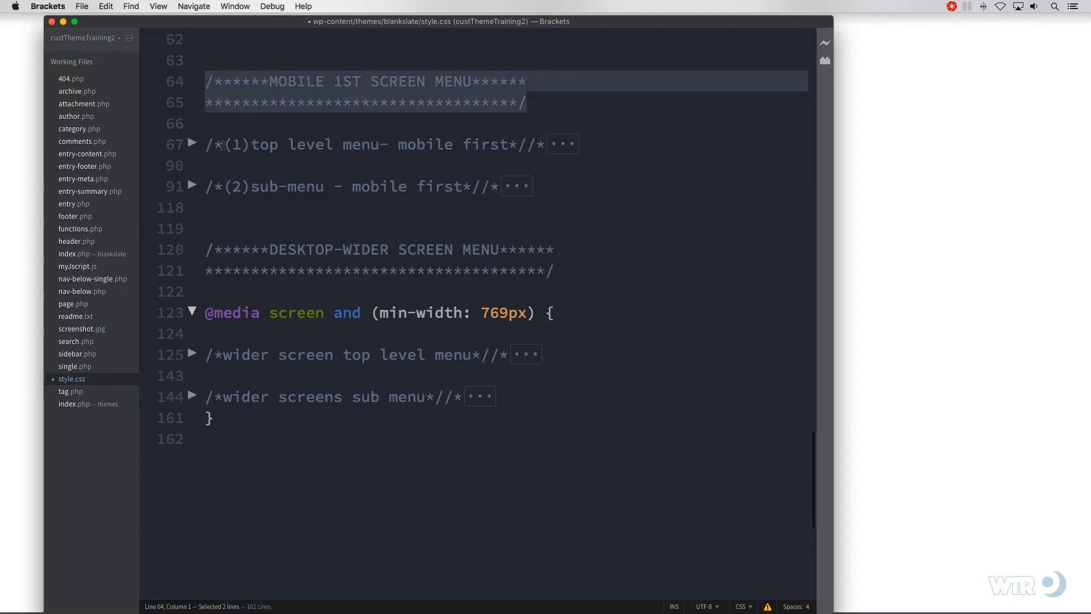
{"action": "mouse_move", "coordinate": [195, 190]}
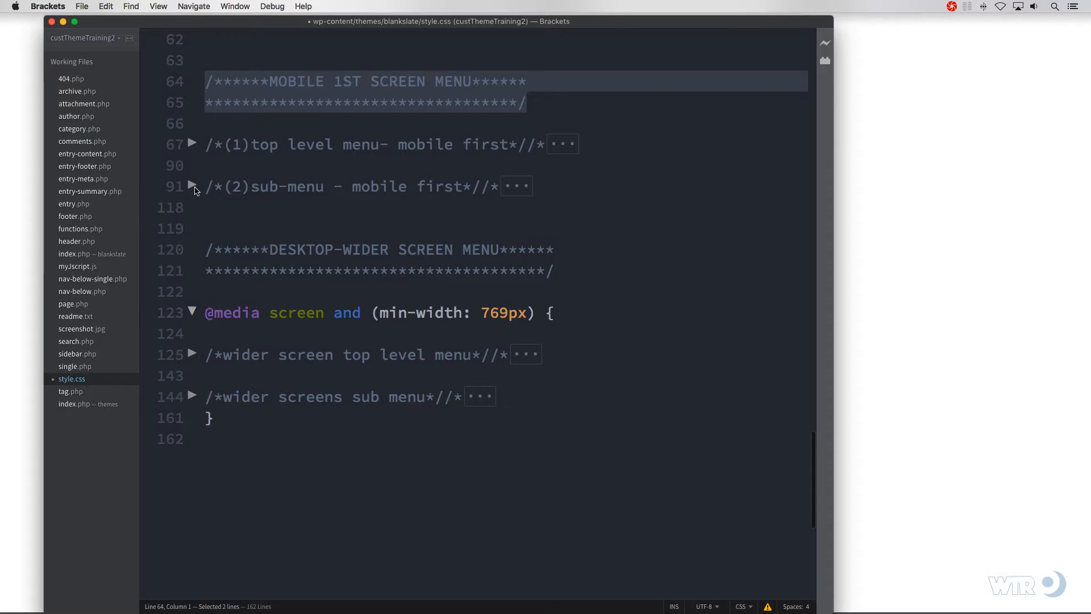
- Unfold the /*(2)sub-menu - mobile first*/ rules at line 91 and scroll through them
{"action": "left_click", "coordinate": [194, 186]}
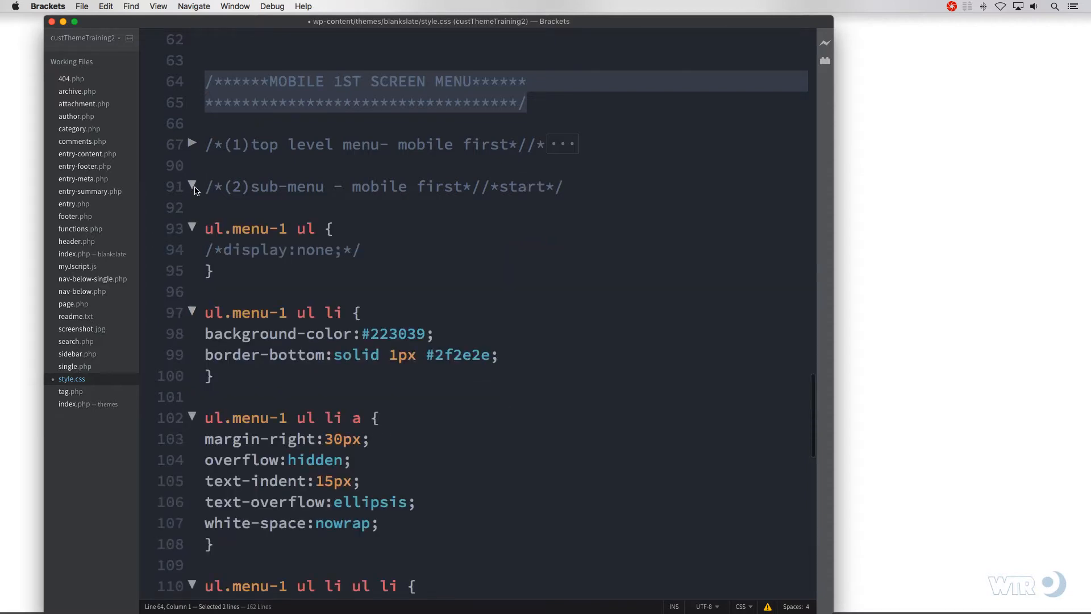
{"action": "scroll", "scroll_direction": "down", "scroll_amount": 3}
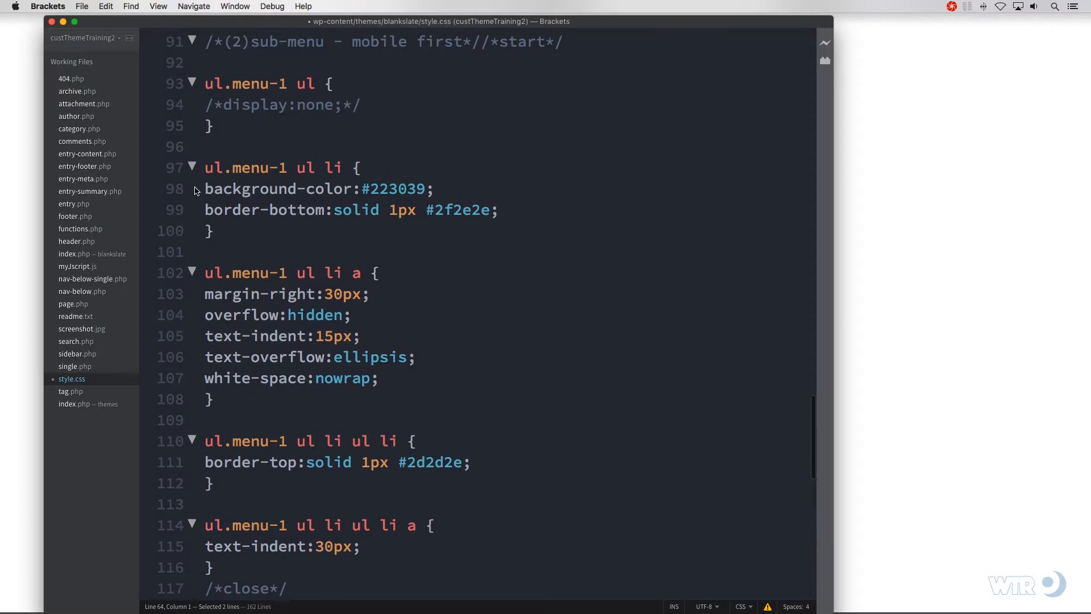
{"action": "scroll", "scroll_direction": "up", "scroll_amount": 3}
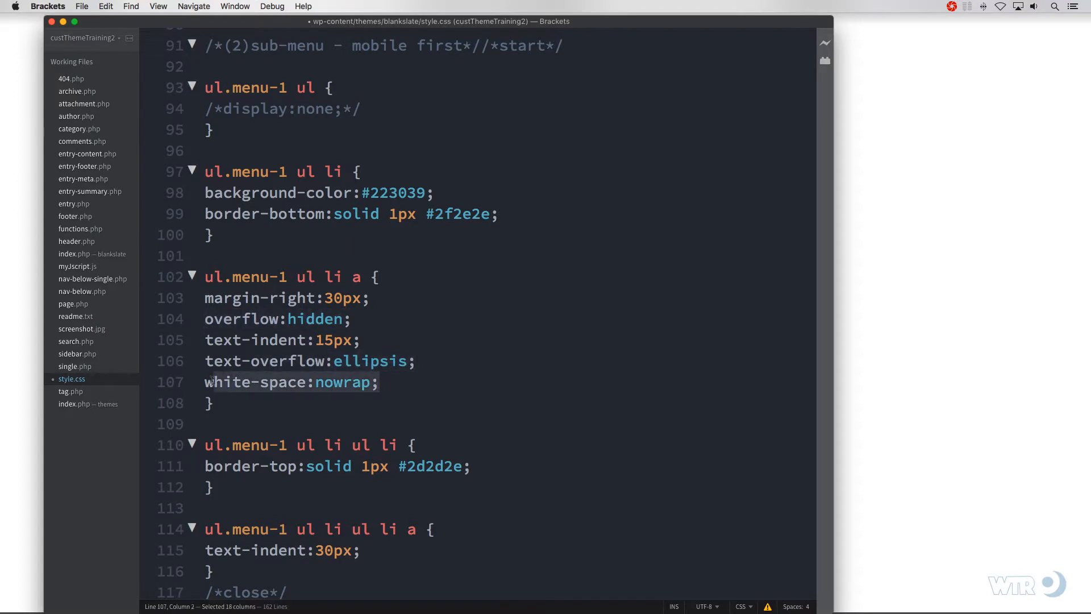
{"action": "scroll", "scroll_direction": "down", "scroll_amount": 3}
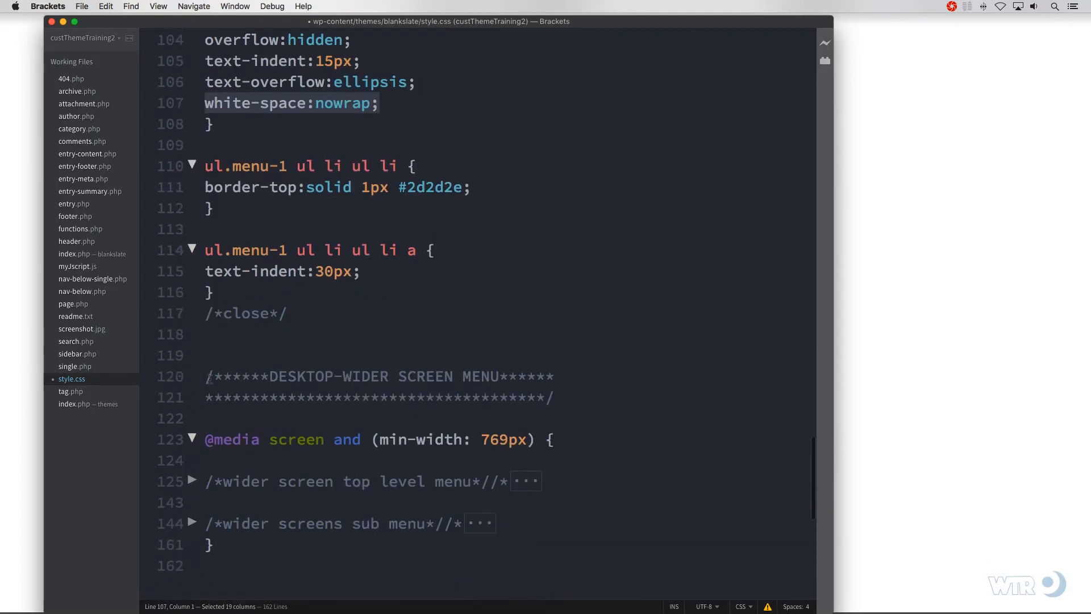
{"action": "scroll", "scroll_direction": "down", "scroll_amount": 3}
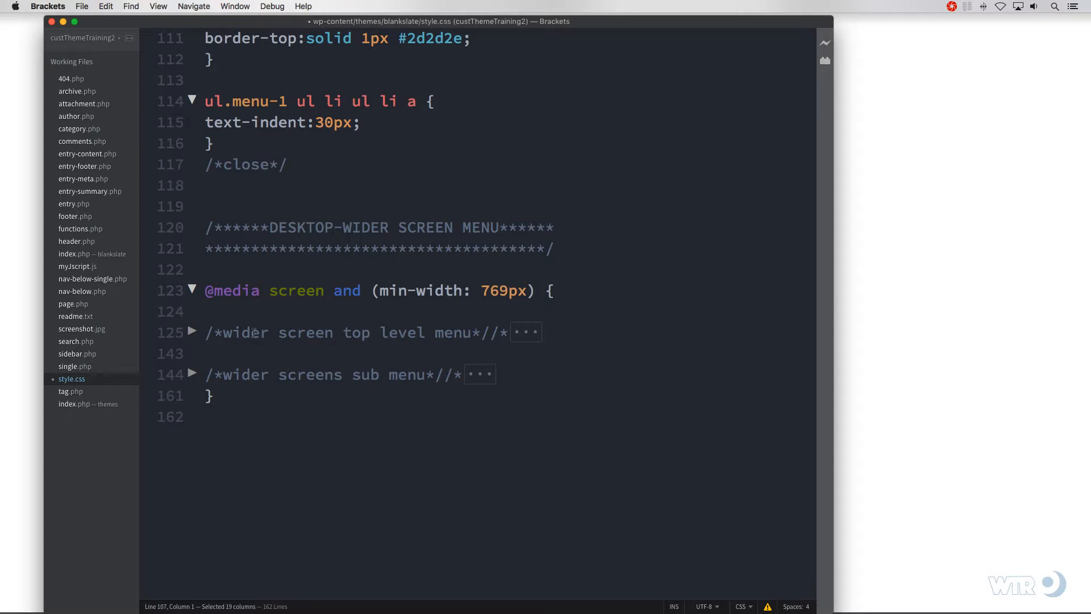
- Unfold the /*wider screens sub menu*/ rules at line 144 and scroll down
{"action": "left_click", "coordinate": [192, 375]}
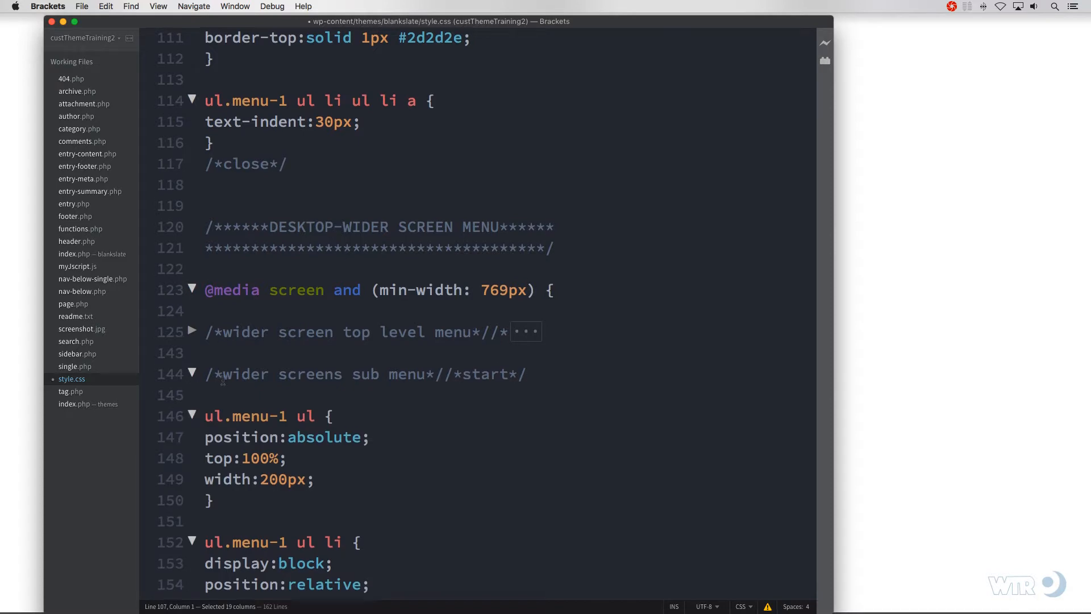
{"action": "scroll", "scroll_direction": "down", "scroll_amount": 3}
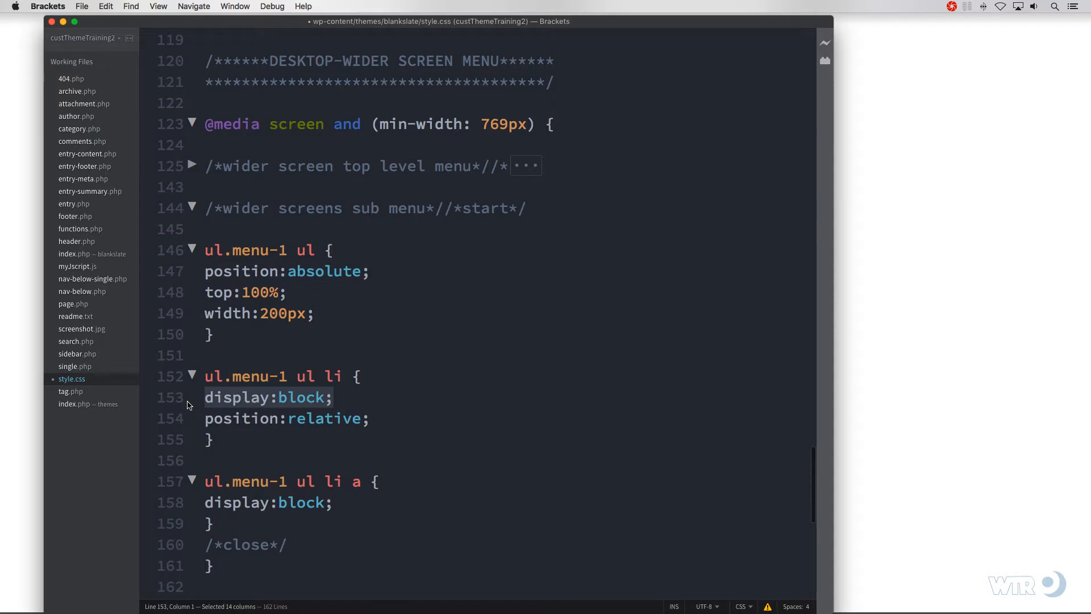
{"action": "mouse_move", "coordinate": [370, 421]}
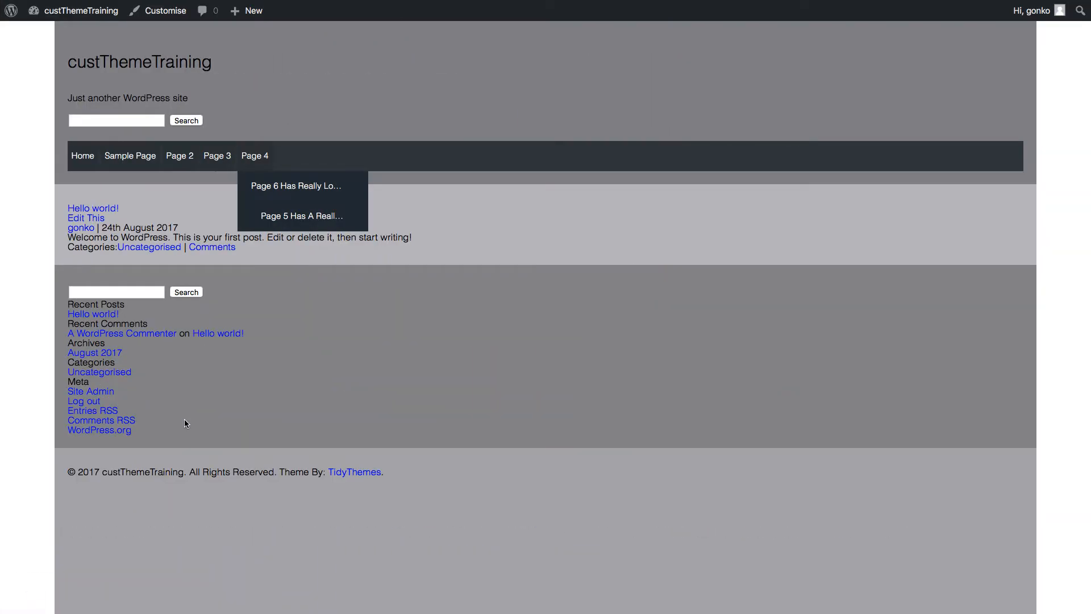
{"action": "mouse_move", "coordinate": [269, 183]}
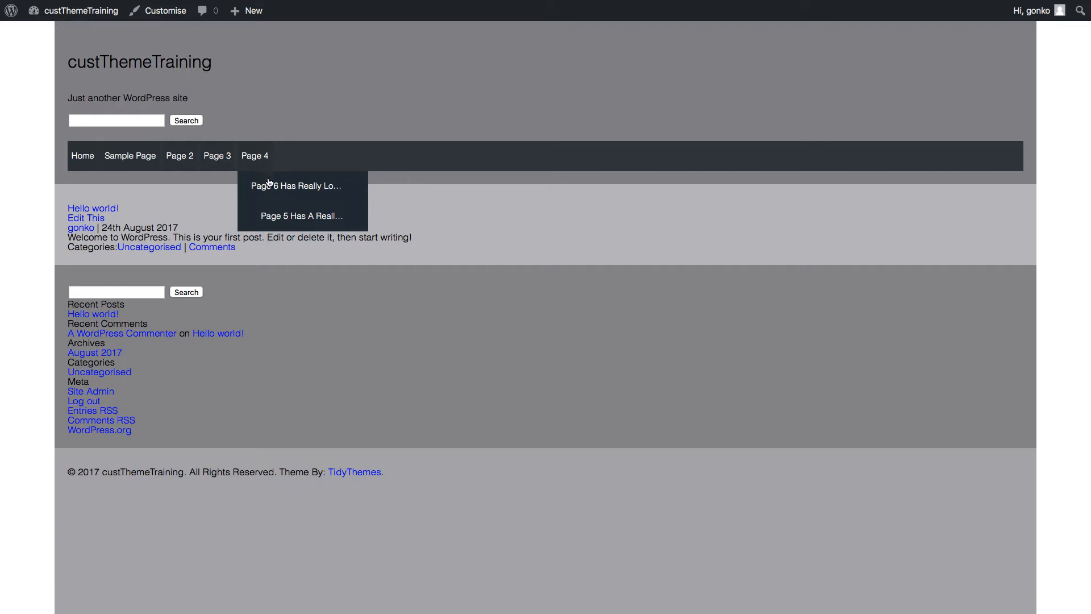
{"action": "mouse_move", "coordinate": [338, 221]}
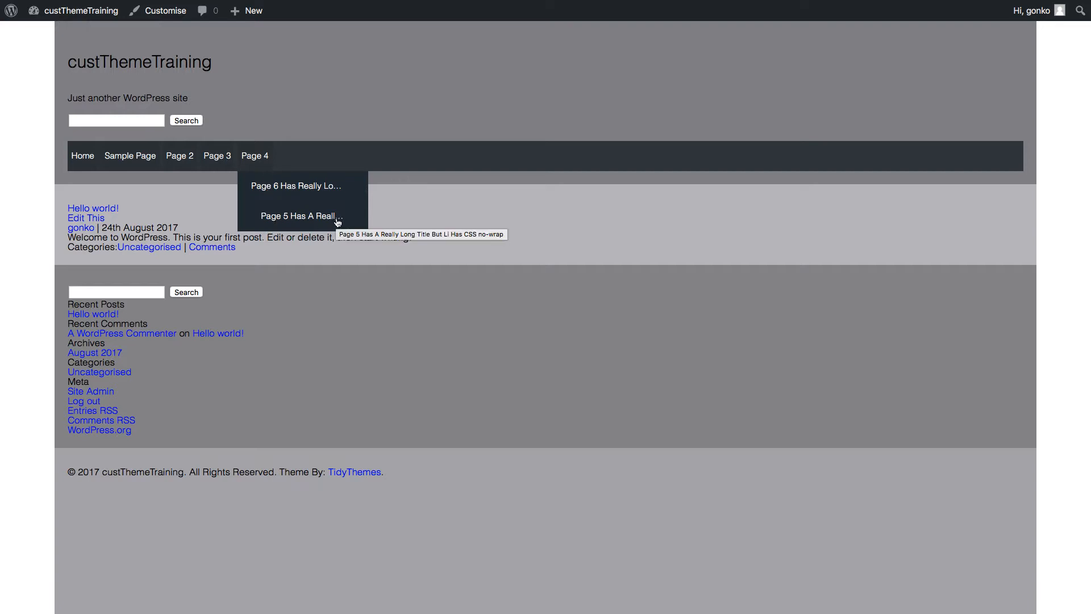
{"action": "mouse_move", "coordinate": [334, 185]}
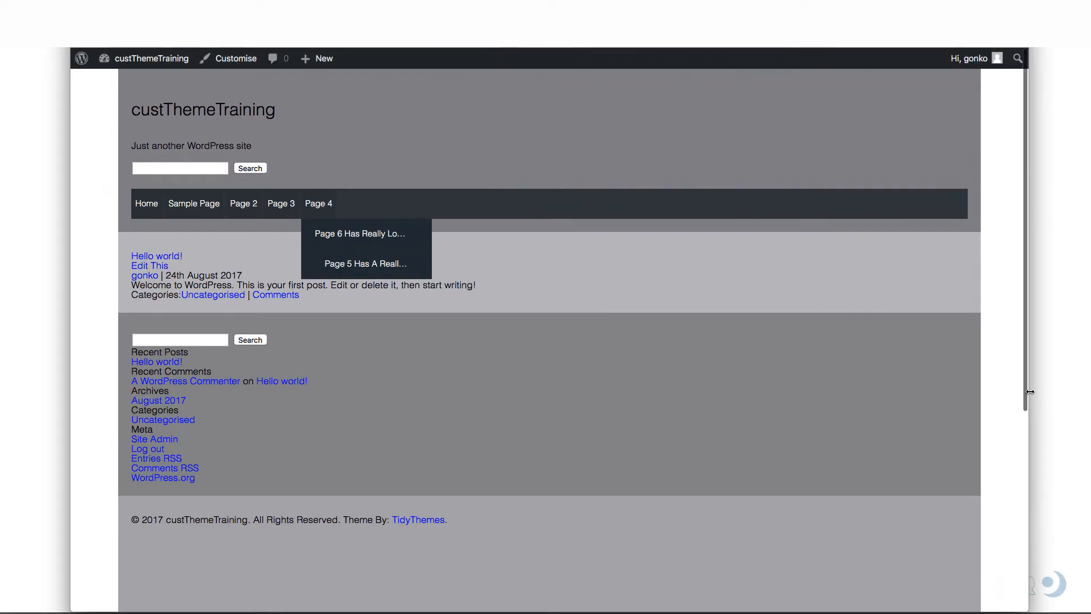
{"action": "mouse_move", "coordinate": [1024, 380]}
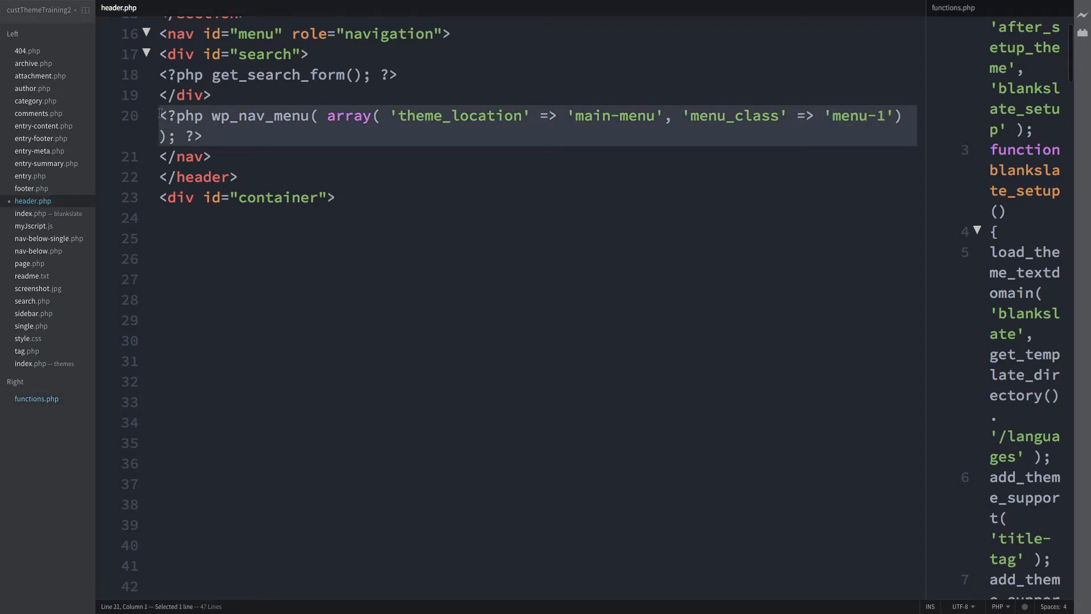
{"action": "mouse_move", "coordinate": [25, 191]}
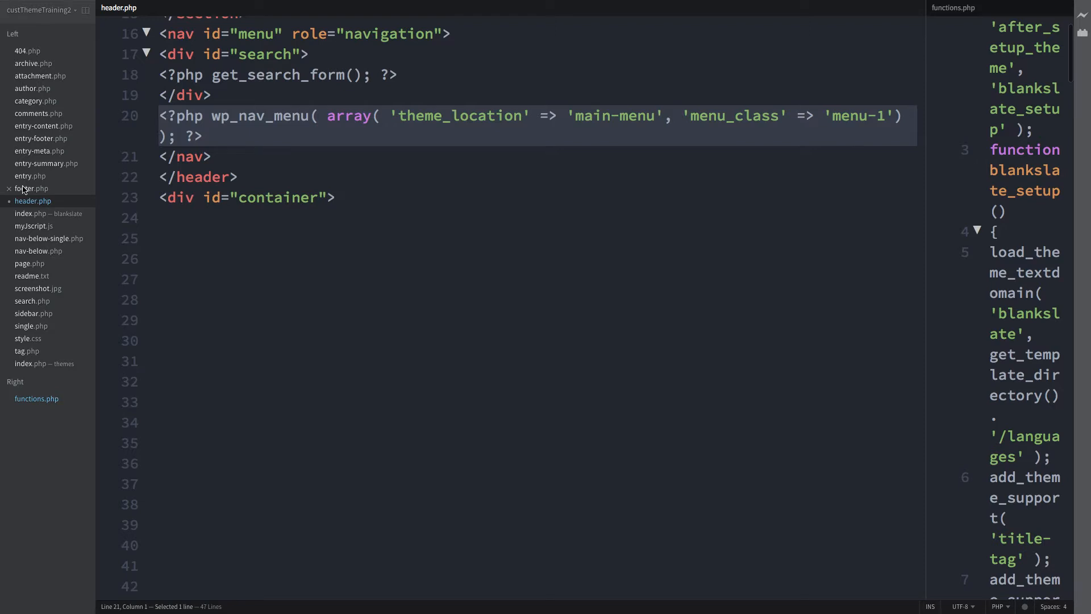
- In footer.php, add wp_nav_menu with theme_location 'footer-menu' and menu_class 'menu-1' inside <footer>
{"action": "left_click", "coordinate": [32, 188]}
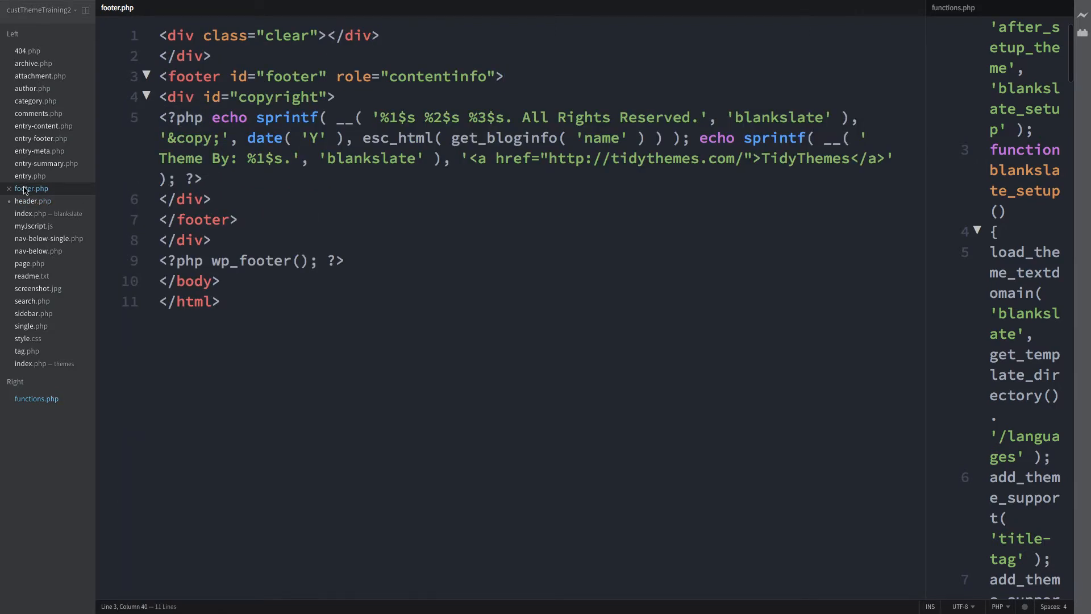
{"action": "type", "text": "<?php wp_nav_menu( array( 'theme_location' => 'main-menu', 'menu_class' => 'menu-1' ) ); ?>"}
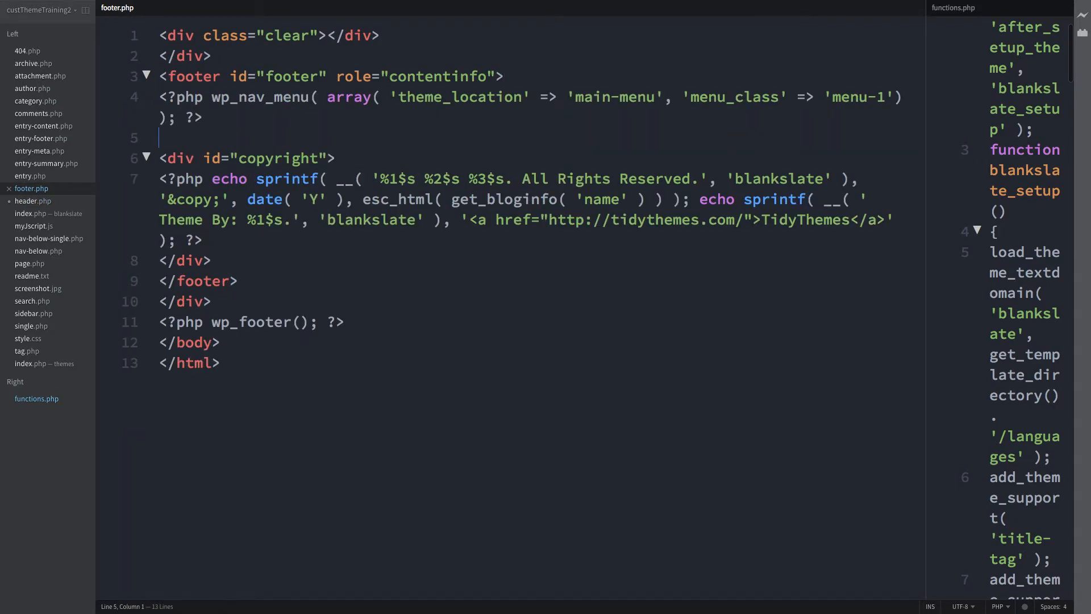
{"action": "key", "text": "Backspace"}
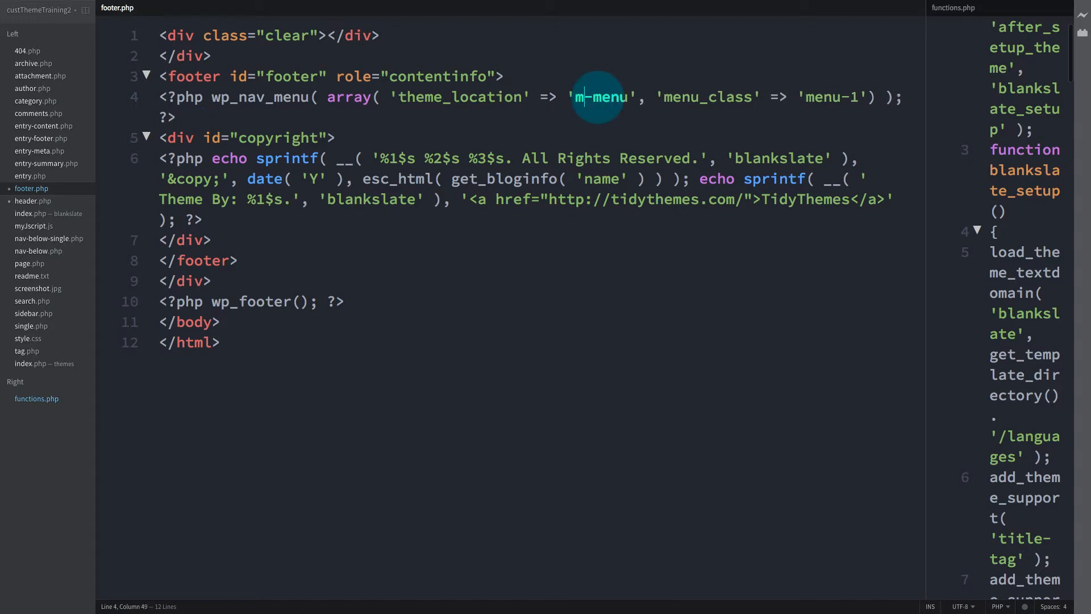
{"action": "type", "text": "o"}
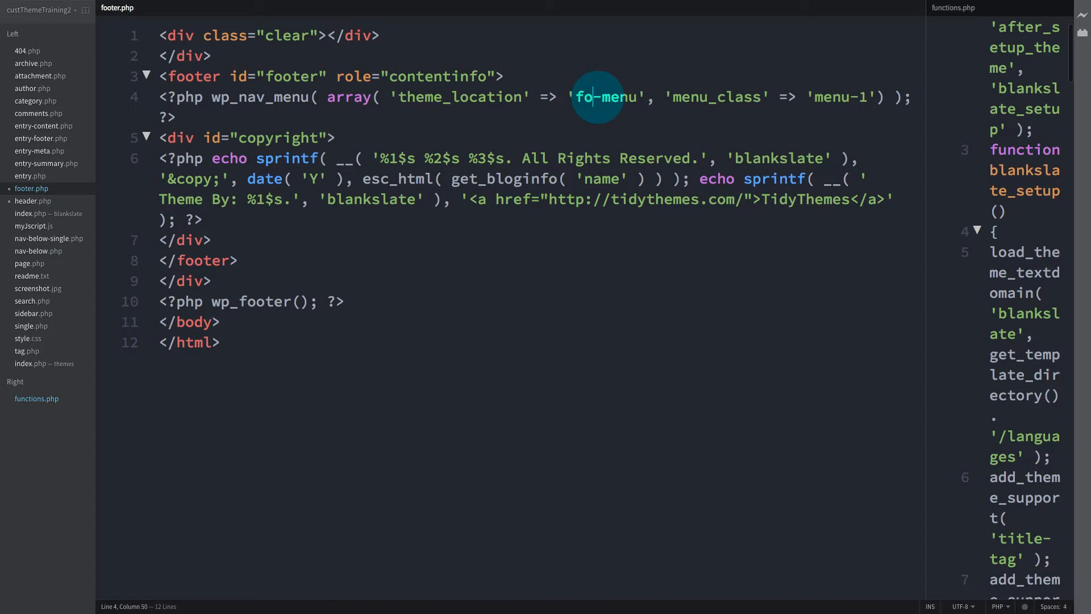
{"action": "type", "text": "oter"}
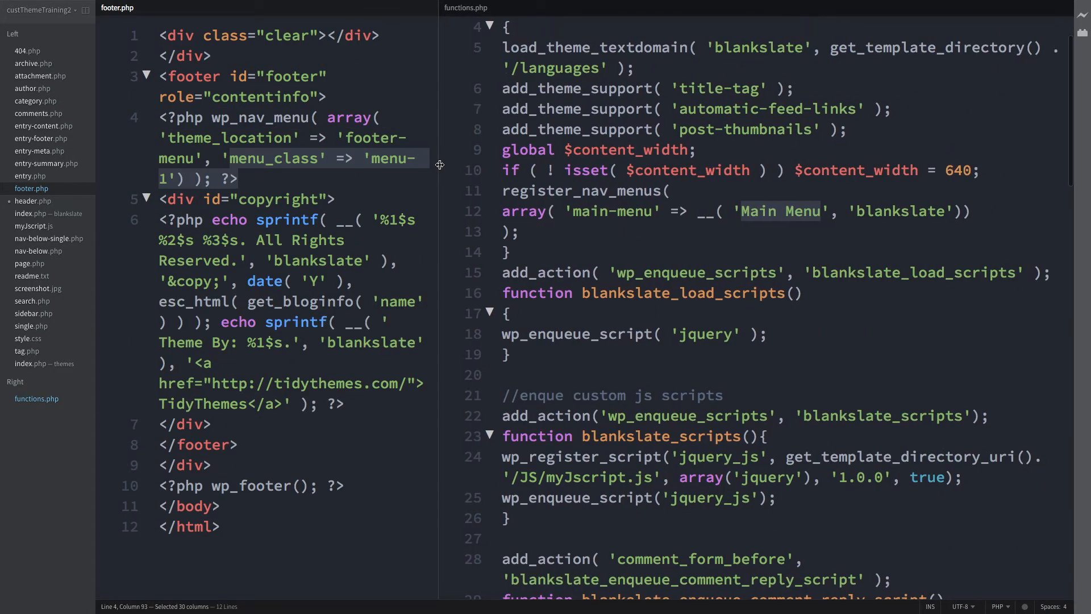
- Add 'footer-menu' => __( 'Footer Menu', 'blankslate') after 'Main Menu' in register_nav_menus
{"action": "scroll", "scroll_direction": "down", "scroll_amount": 3}
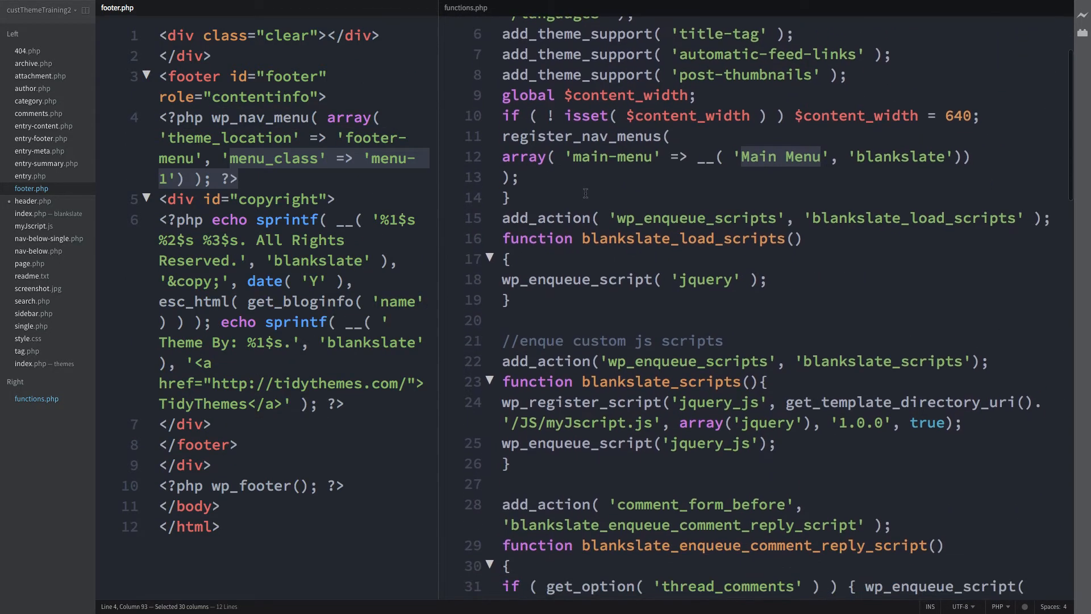
{"action": "left_click", "coordinate": [584, 193]}
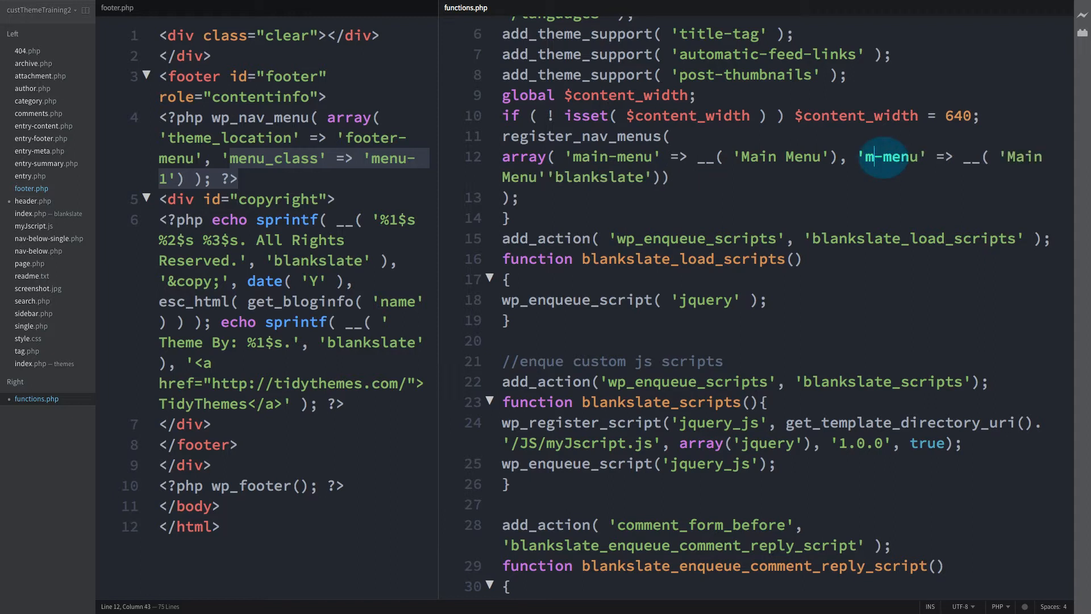
{"action": "type", "text": "footer"}
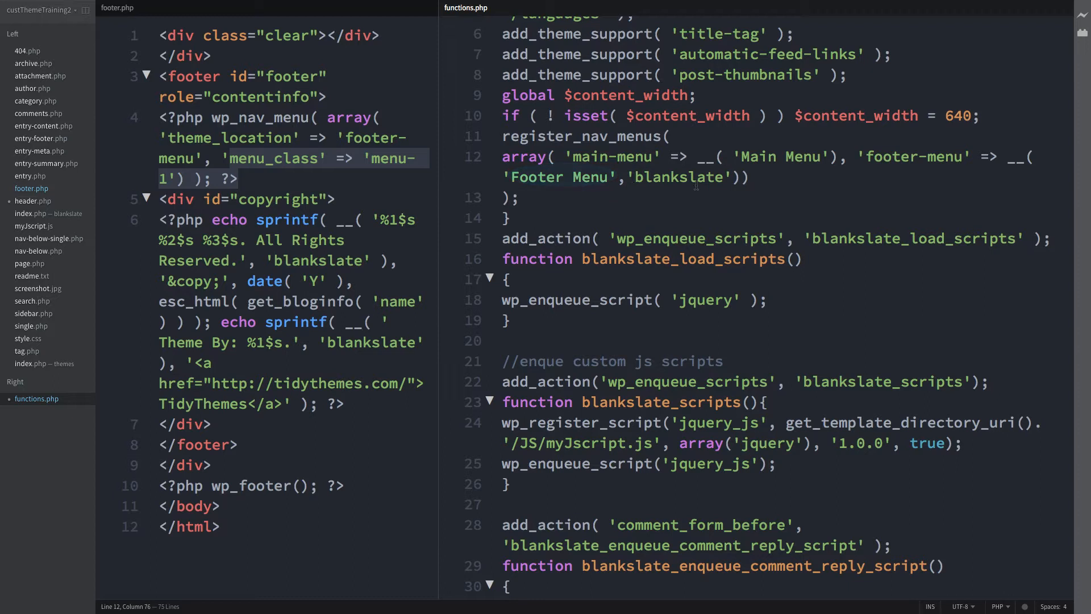
{"action": "mouse_move", "coordinate": [731, 191]}
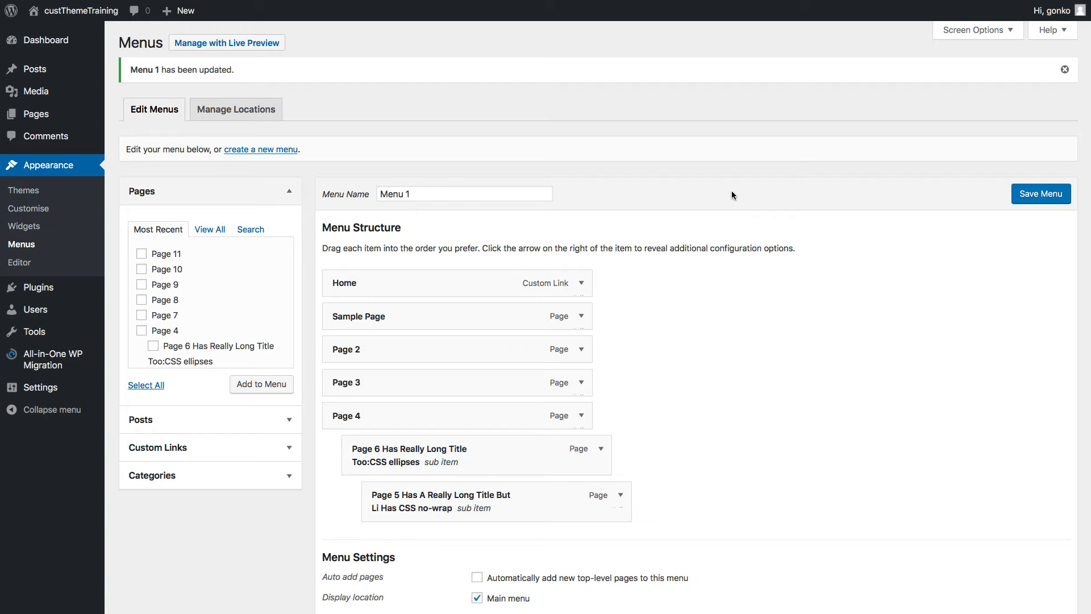
{"action": "mouse_move", "coordinate": [549, 143]}
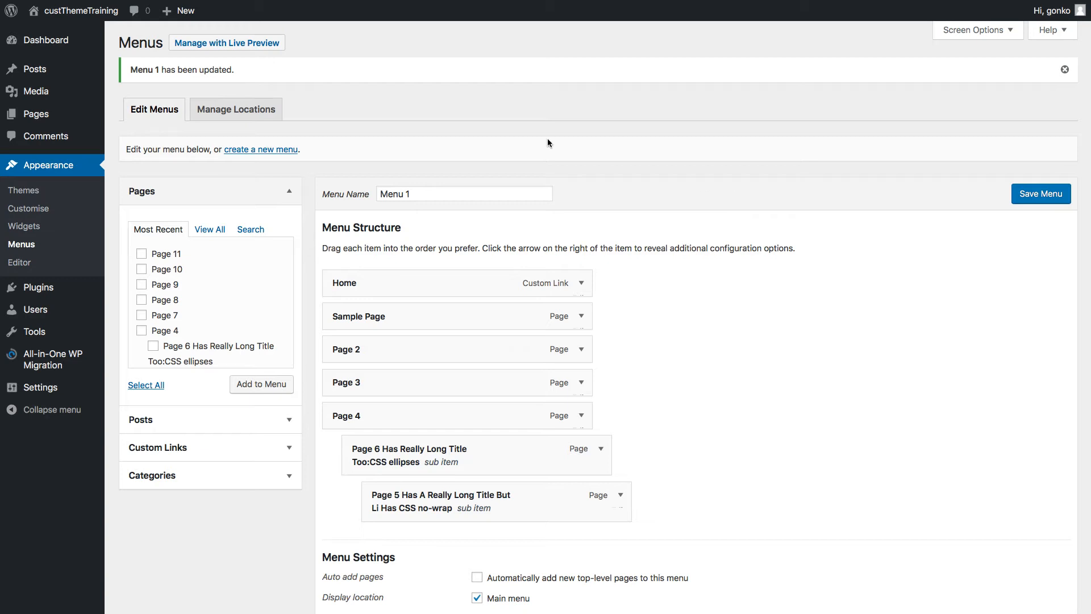
{"action": "mouse_move", "coordinate": [261, 149]}
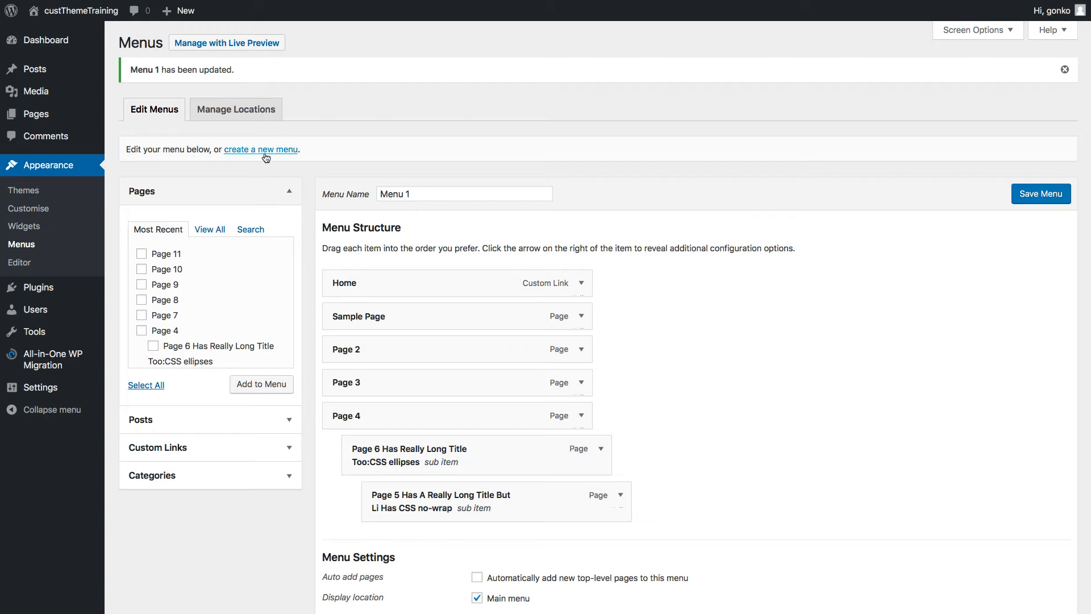
- Create a new menu named 'footer menu 1'
{"action": "left_click", "coordinate": [261, 148]}
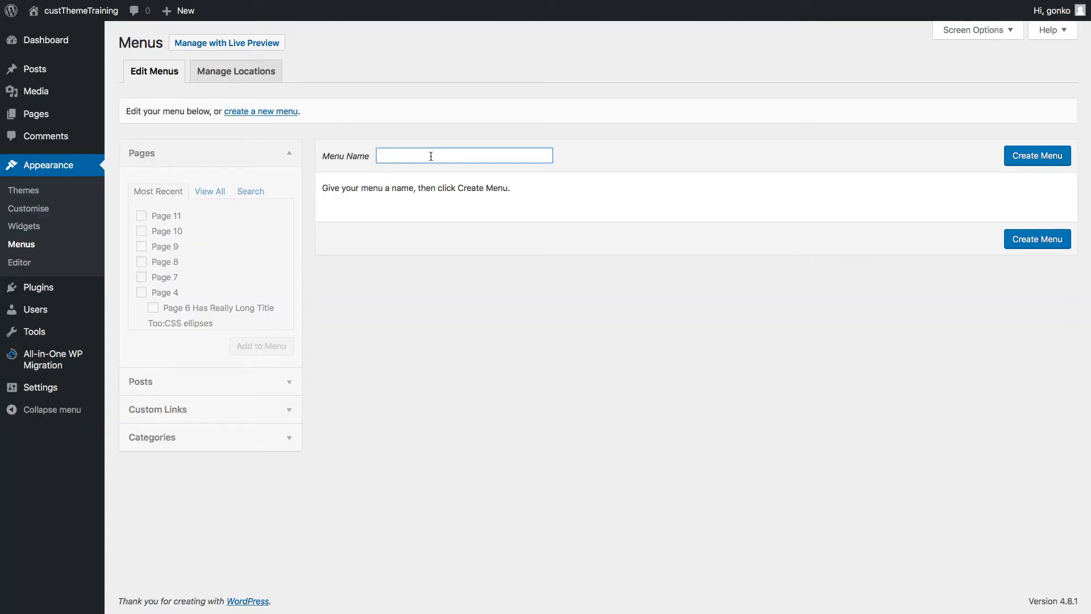
{"action": "type", "text": "footer"}
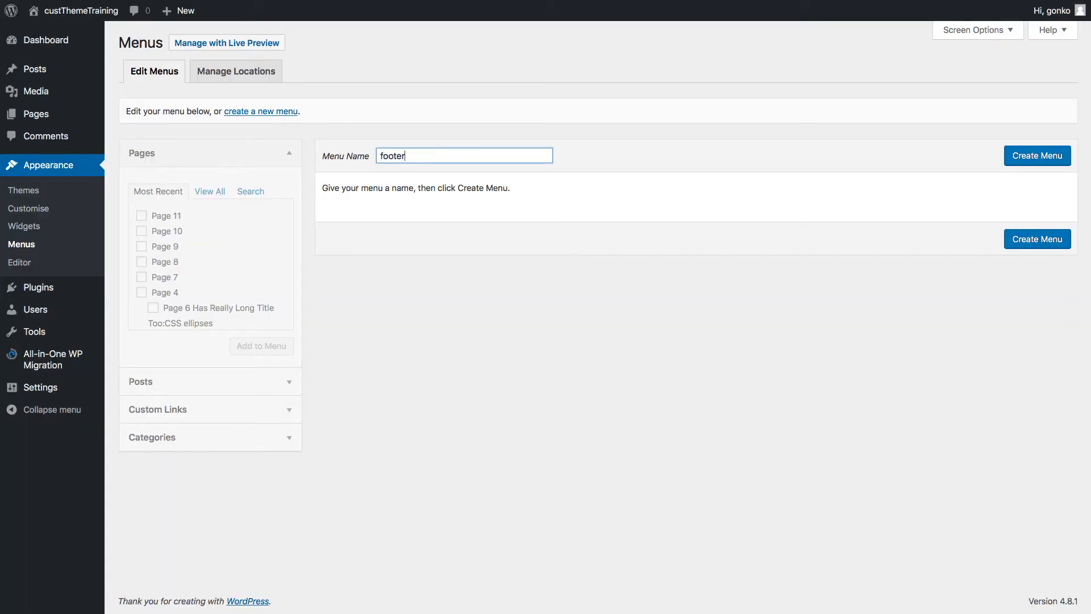
{"action": "type", "text": "menu"}
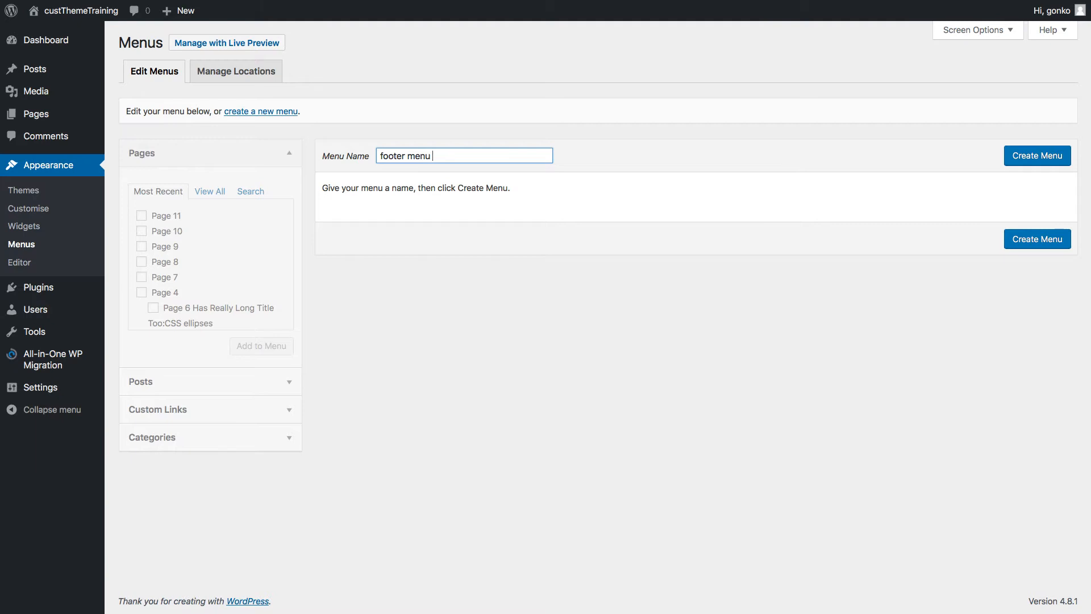
{"action": "type", "text": "1"}
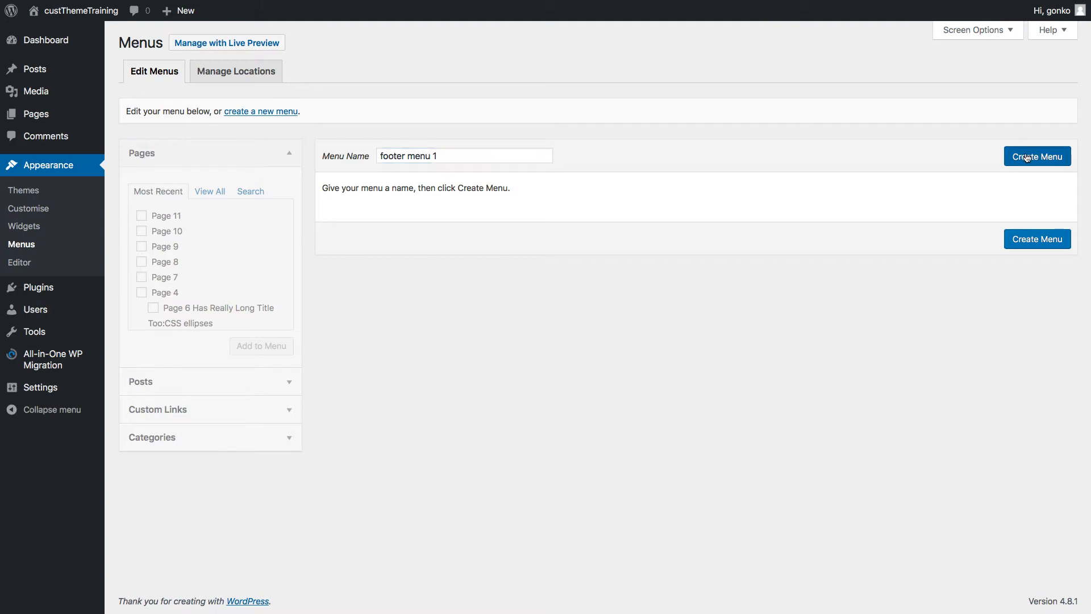
{"action": "left_click", "coordinate": [1036, 156]}
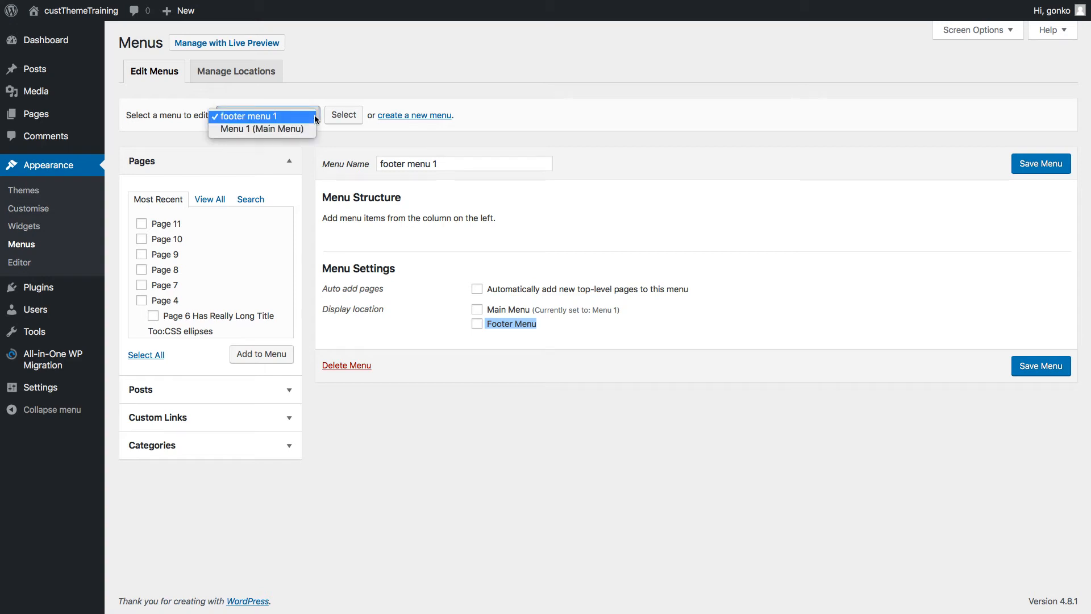
{"action": "mouse_move", "coordinate": [334, 75]}
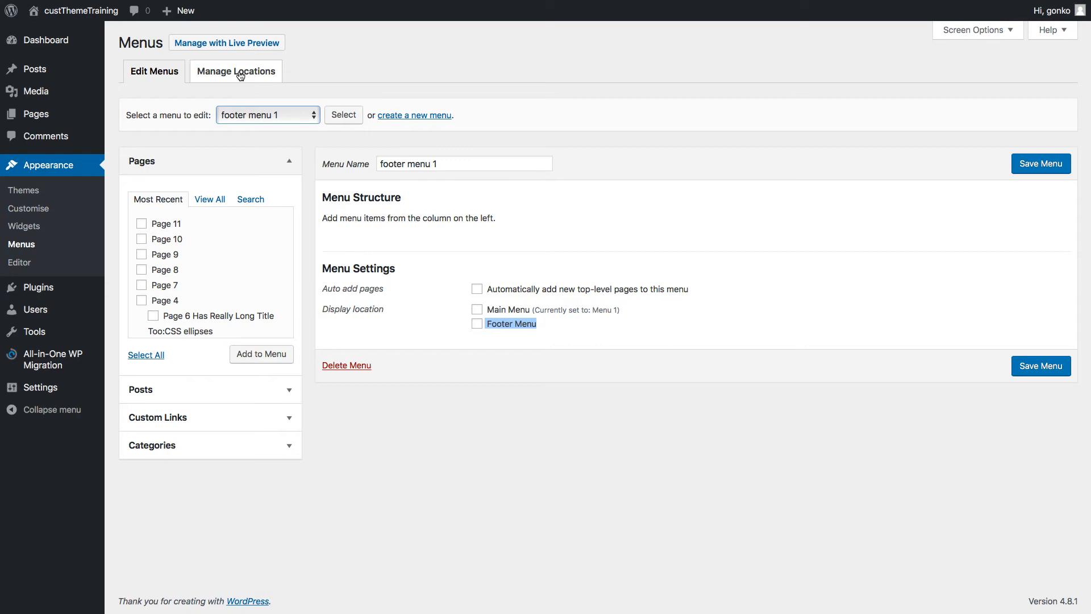
- Assign 'footer menu 1' to the Footer Menu location in Manage Locations and save
{"action": "left_click", "coordinate": [235, 71]}
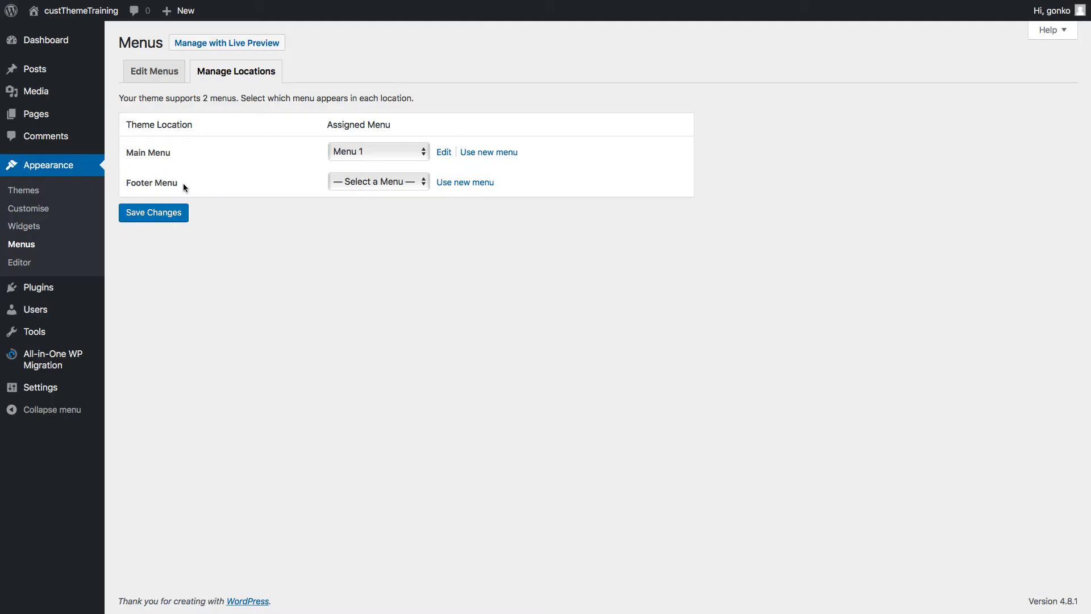
{"action": "double_click", "coordinate": [151, 182]}
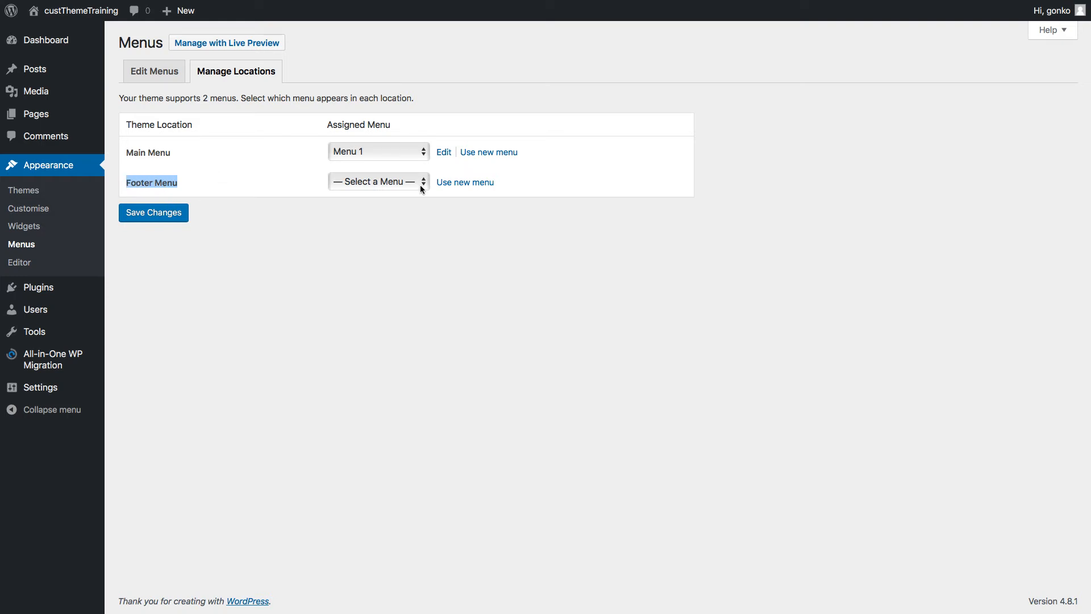
{"action": "left_click", "coordinate": [378, 181]}
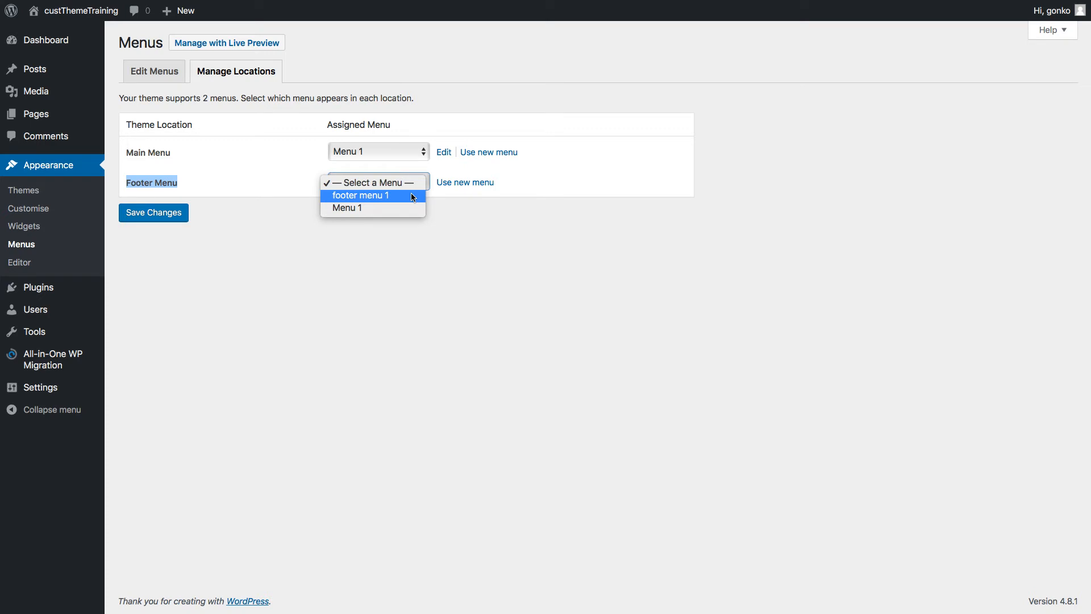
{"action": "left_click", "coordinate": [360, 195]}
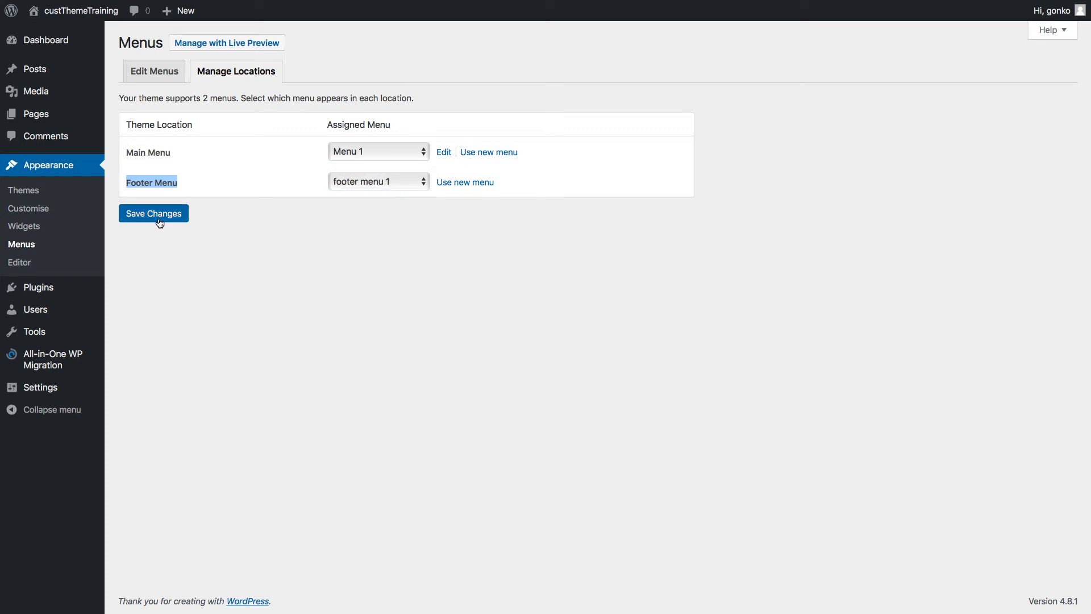
{"action": "left_click", "coordinate": [152, 213]}
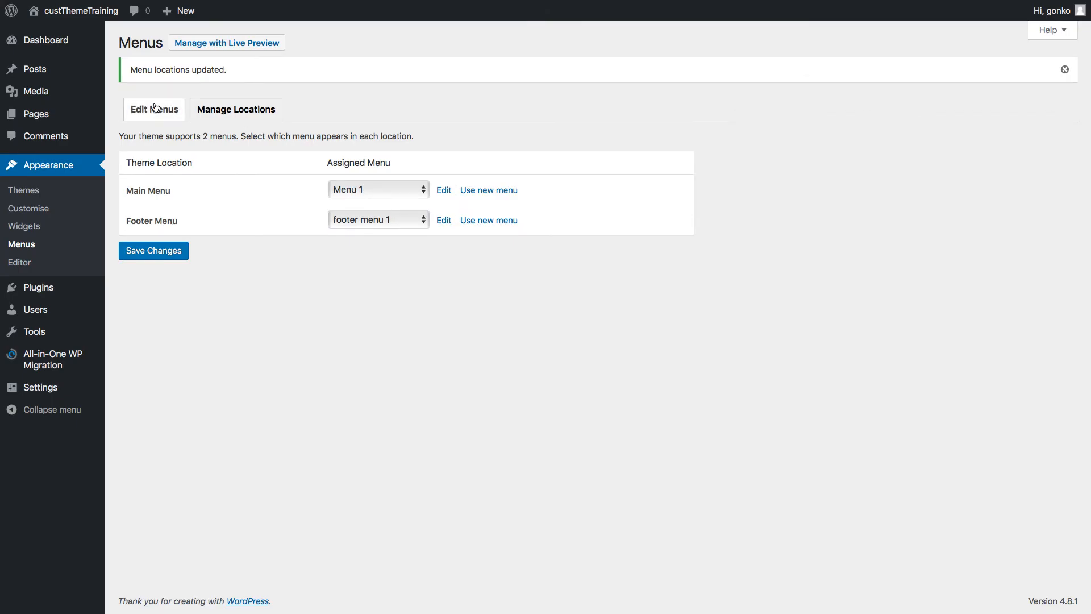
{"action": "left_click", "coordinate": [154, 109]}
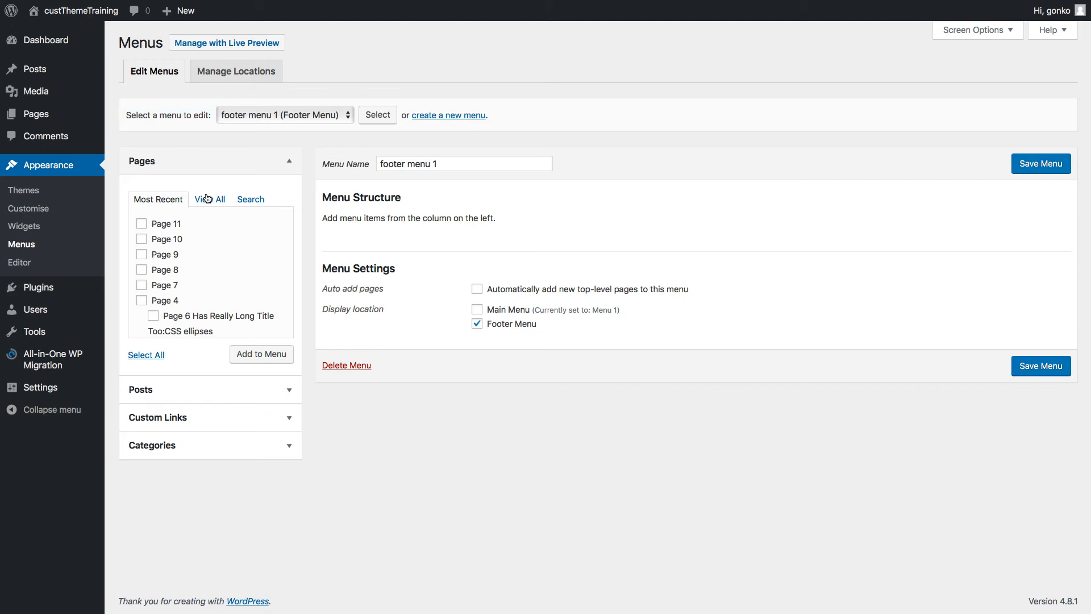
- Add Page 11, Page 10 and Page 9 to footer menu 1 and save it
{"action": "left_click", "coordinate": [141, 224]}
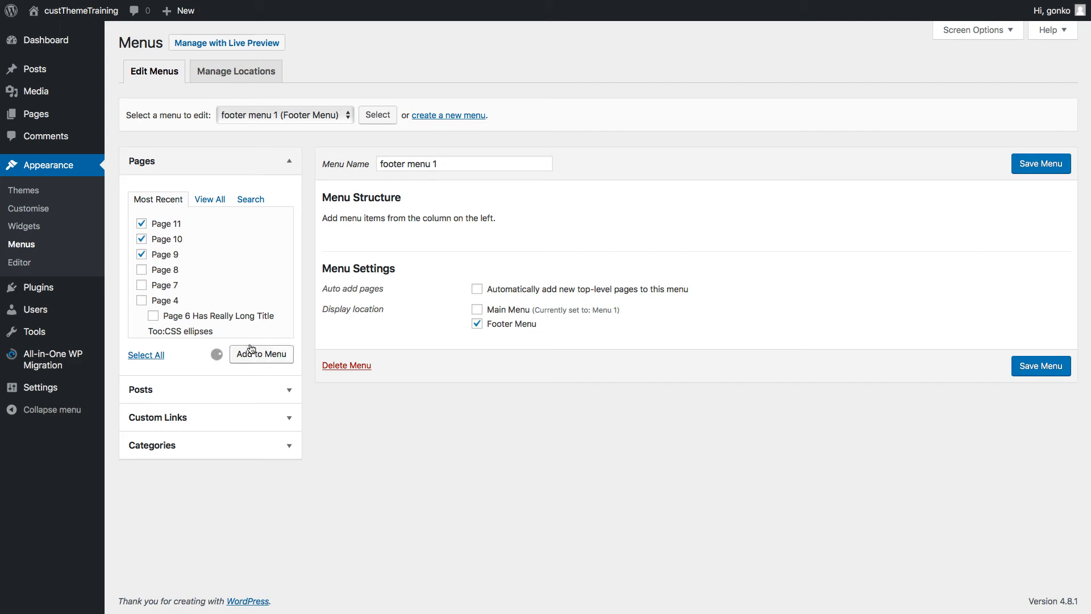
{"action": "left_click", "coordinate": [261, 353]}
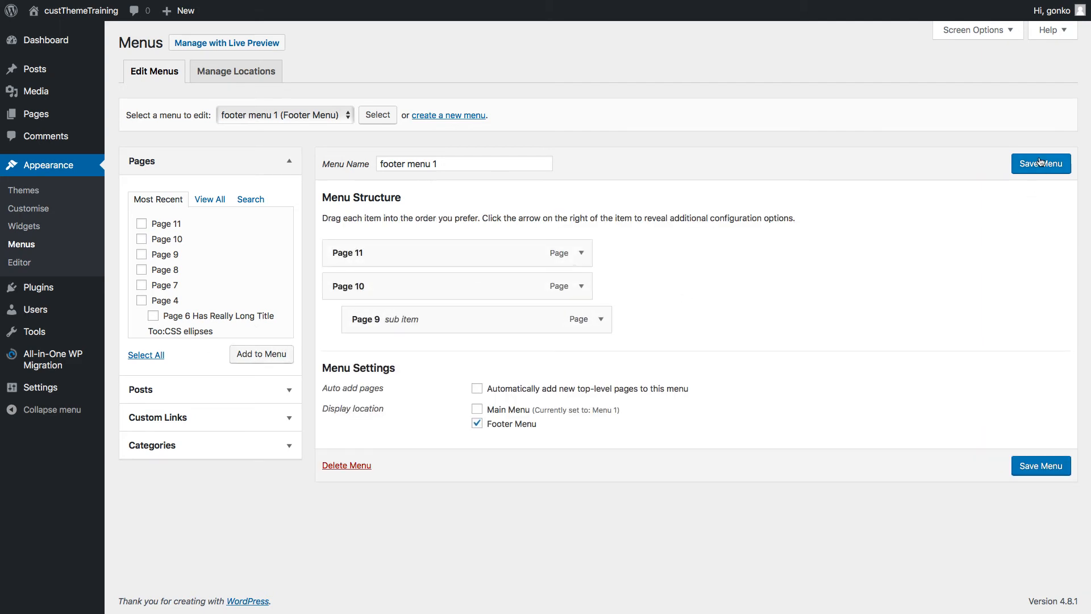
{"action": "left_click", "coordinate": [1040, 163]}
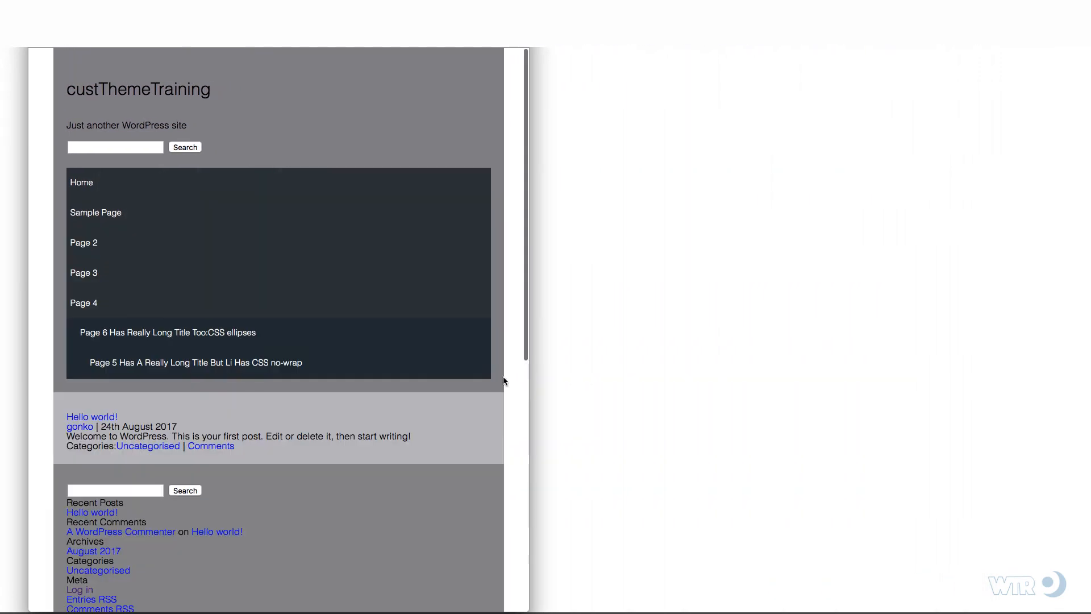
- Inspect the footer's ul#menu-footer-menu-1 and its container div in Web Inspector
{"action": "scroll", "scroll_direction": "down", "scroll_amount": 3}
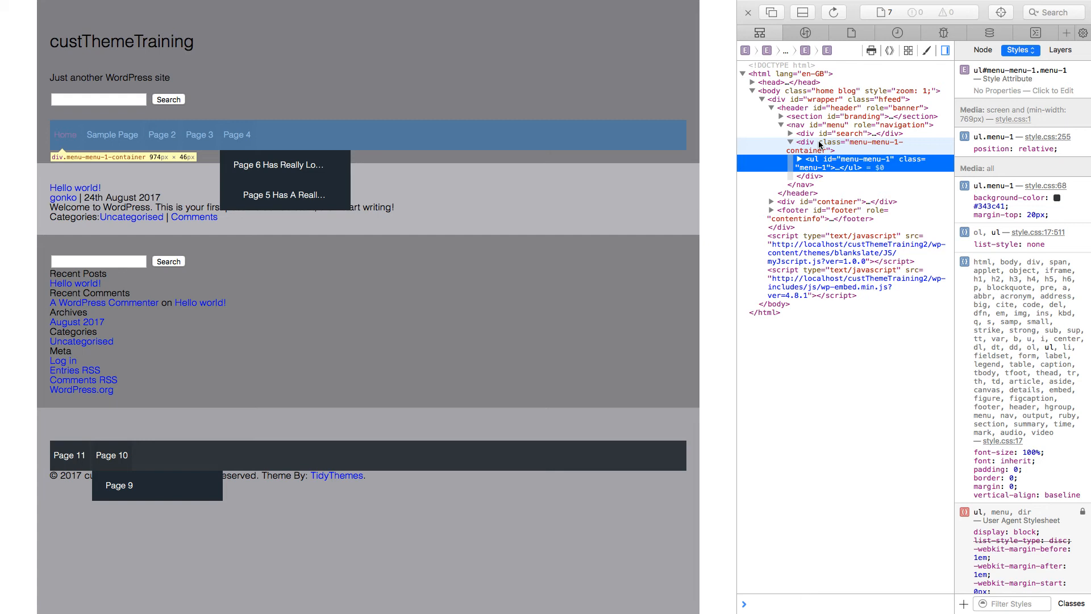
{"action": "left_click", "coordinate": [846, 146]}
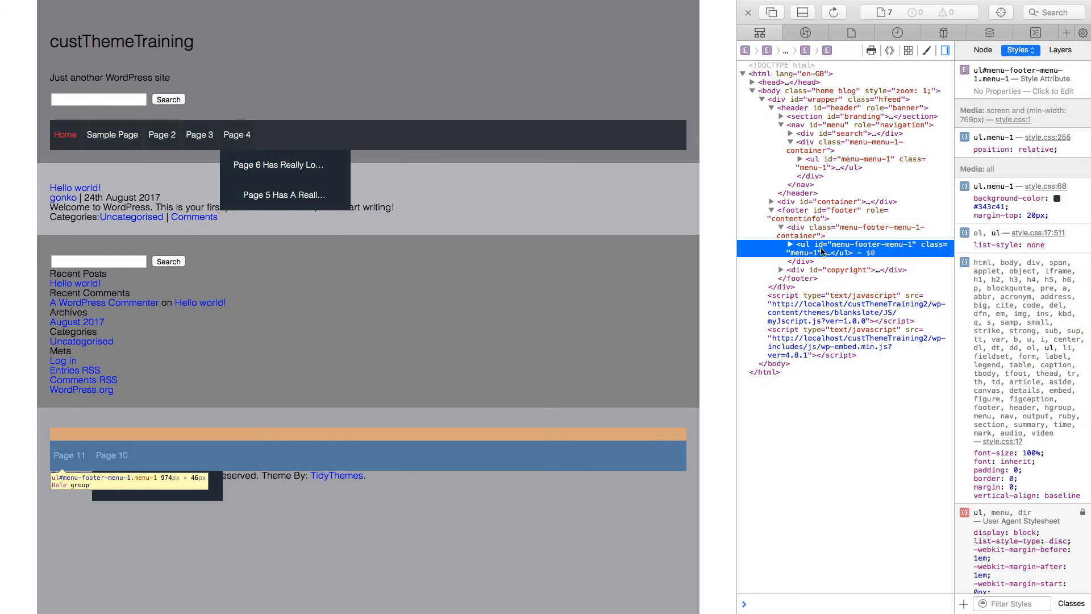
{"action": "left_click", "coordinate": [797, 232]}
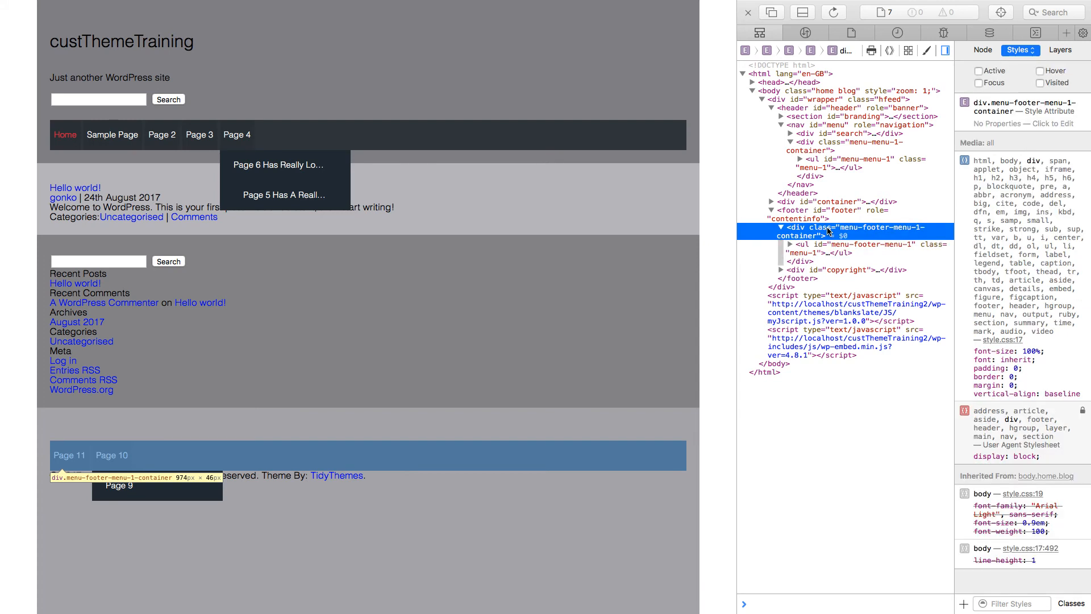
{"action": "mouse_move", "coordinate": [834, 242]}
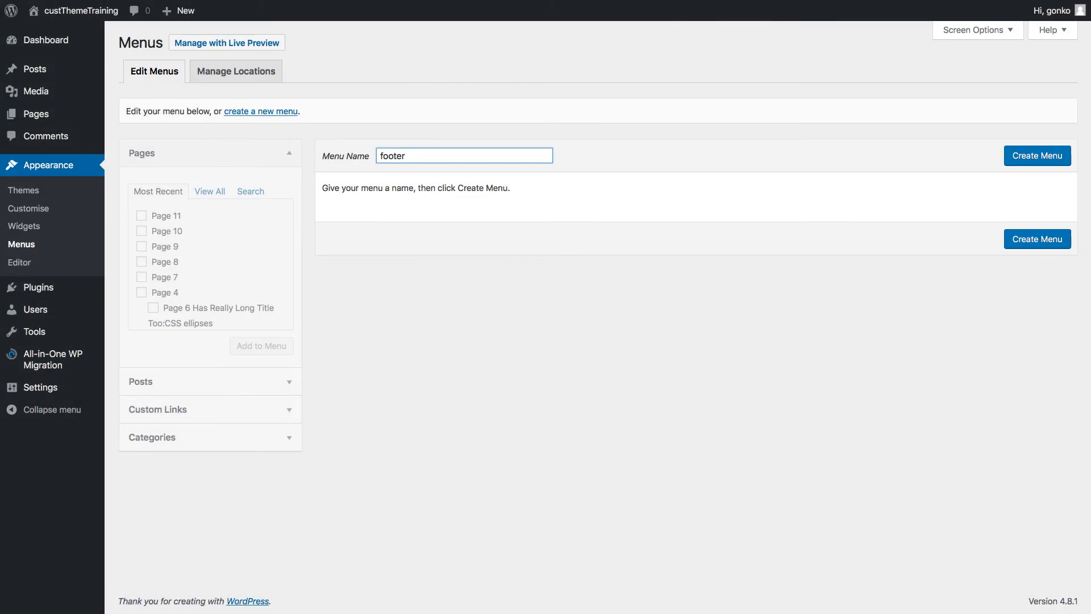
- Enter 'footer menu 1' as the new menu's name
{"action": "type", "text": "menu"}
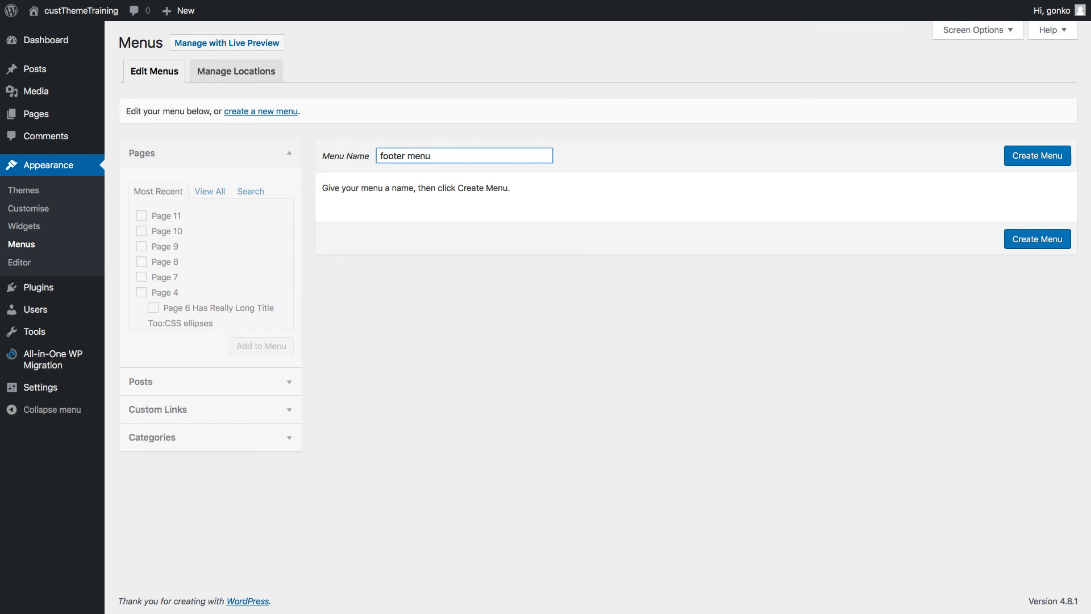
{"action": "type", "text": "1"}
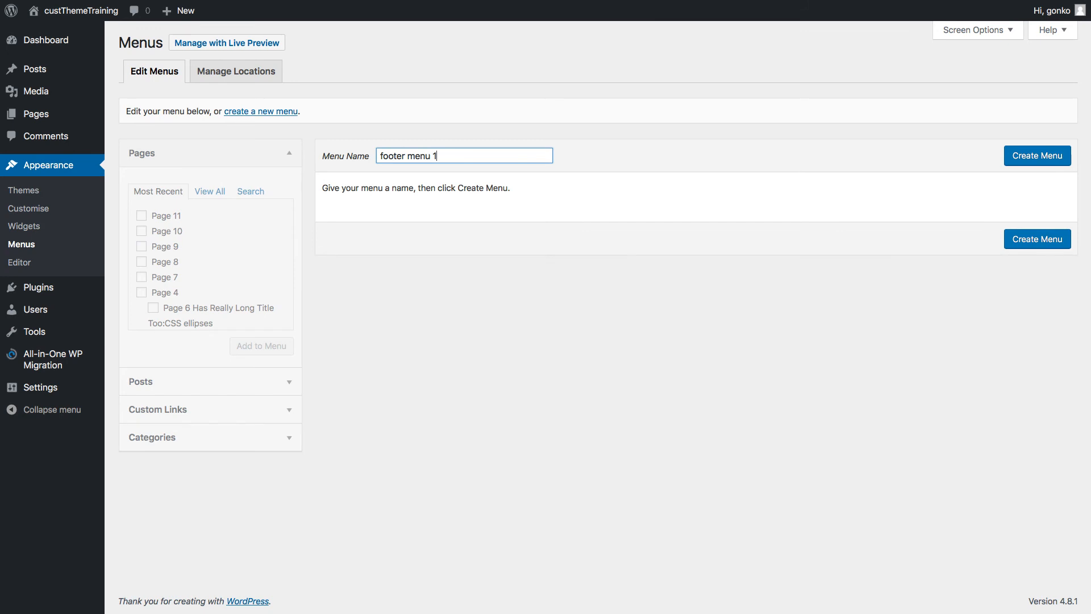